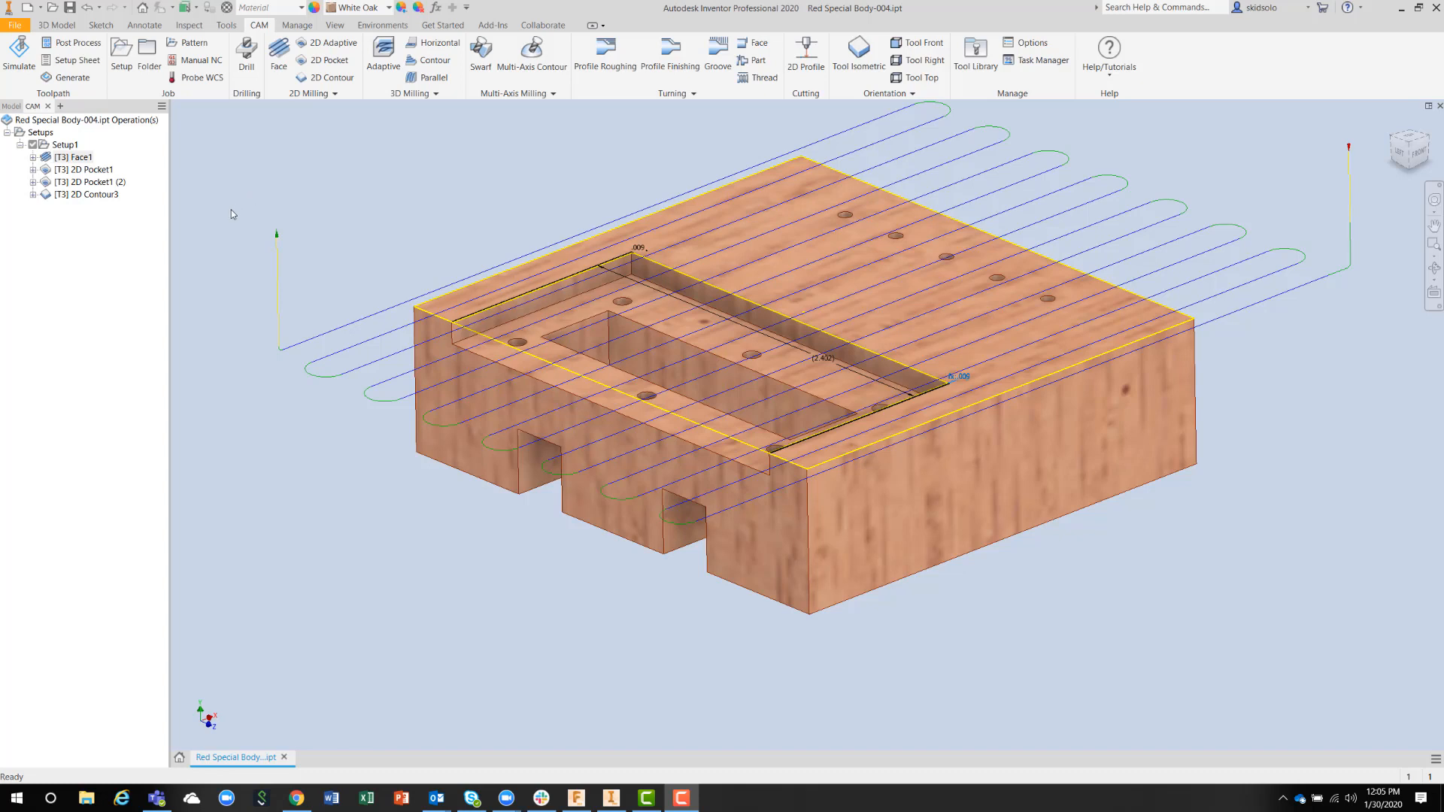
mouse_move(218, 231)
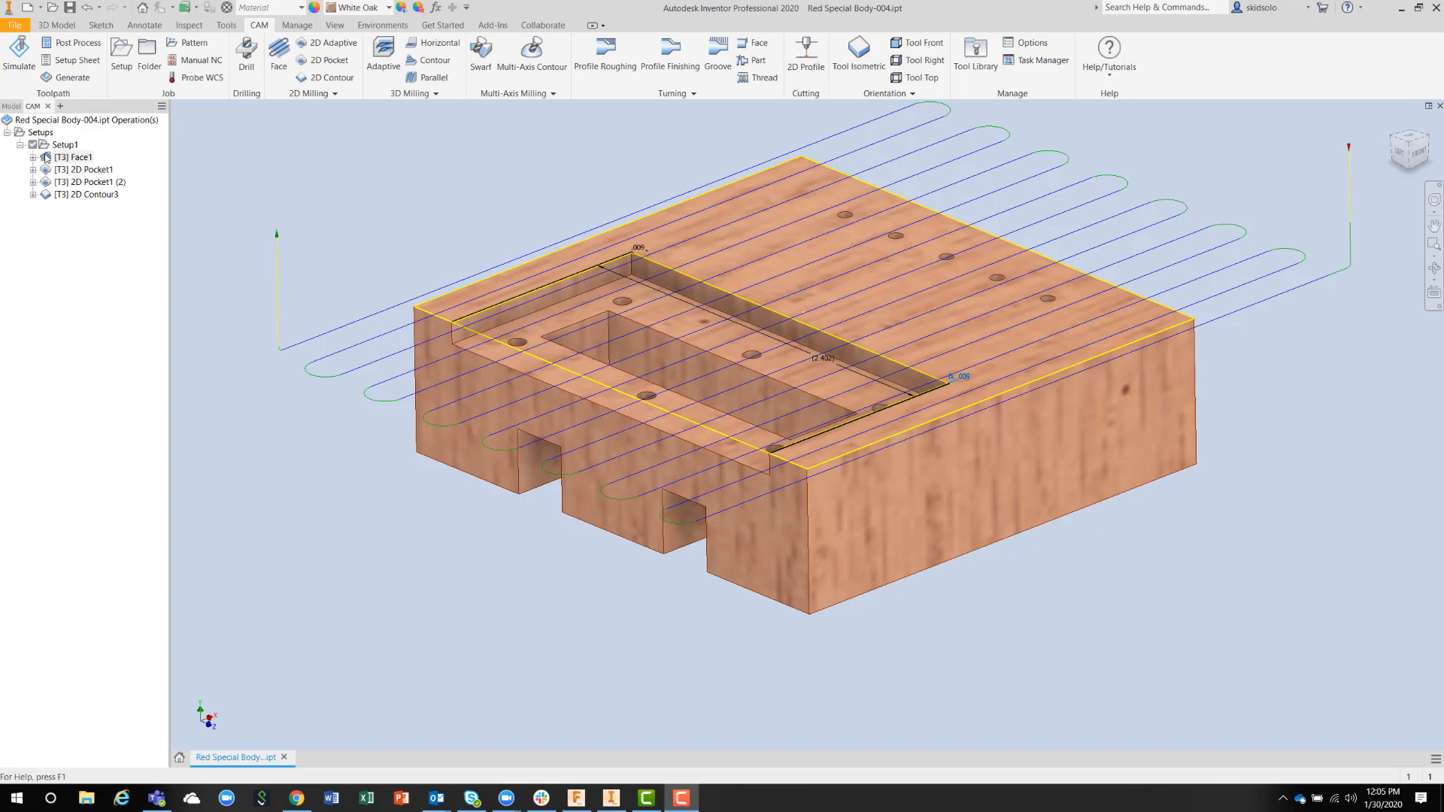
Step: Open Face1's Select Tool library and expand All Tools by type
double_click(71, 156)
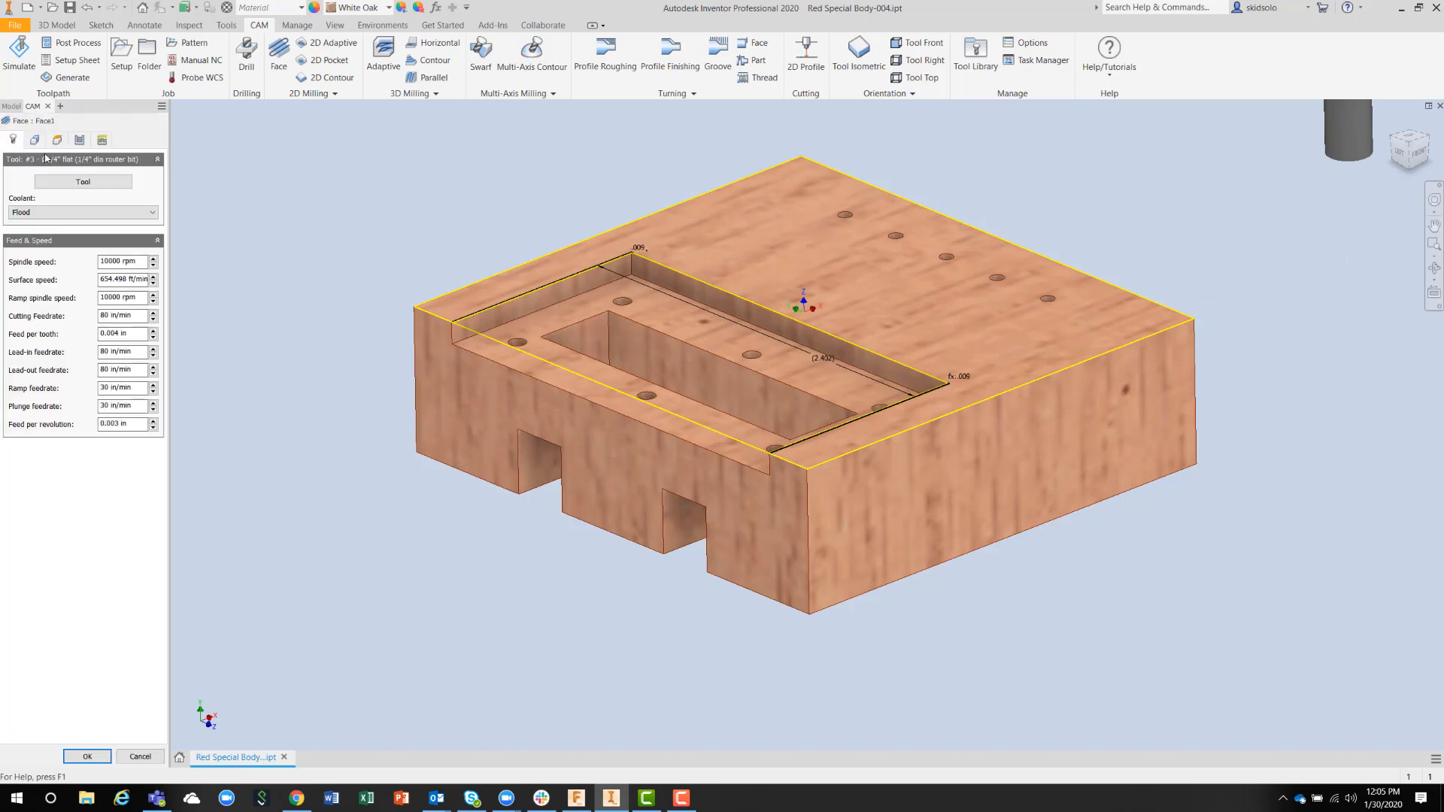
click(82, 181)
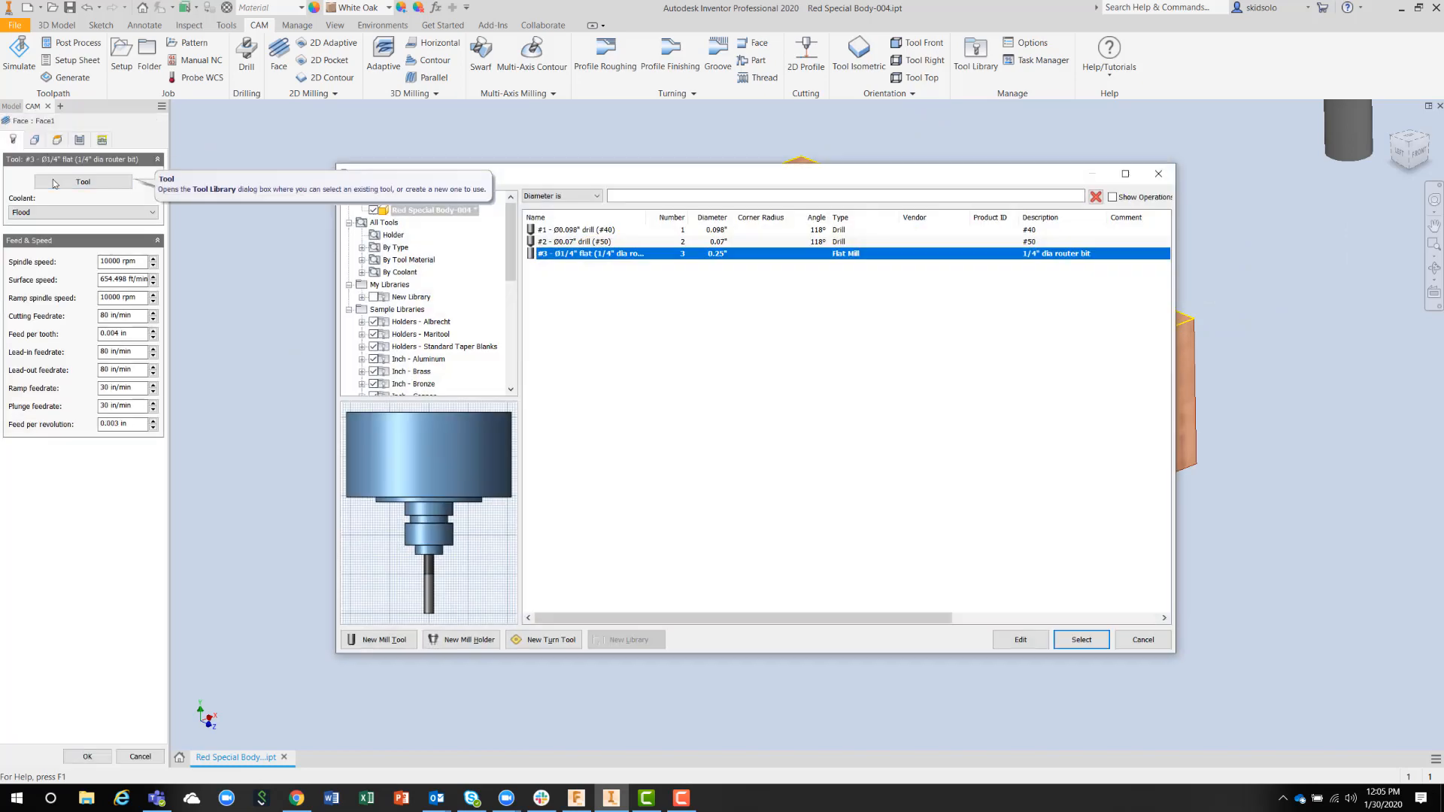
mouse_move(448, 181)
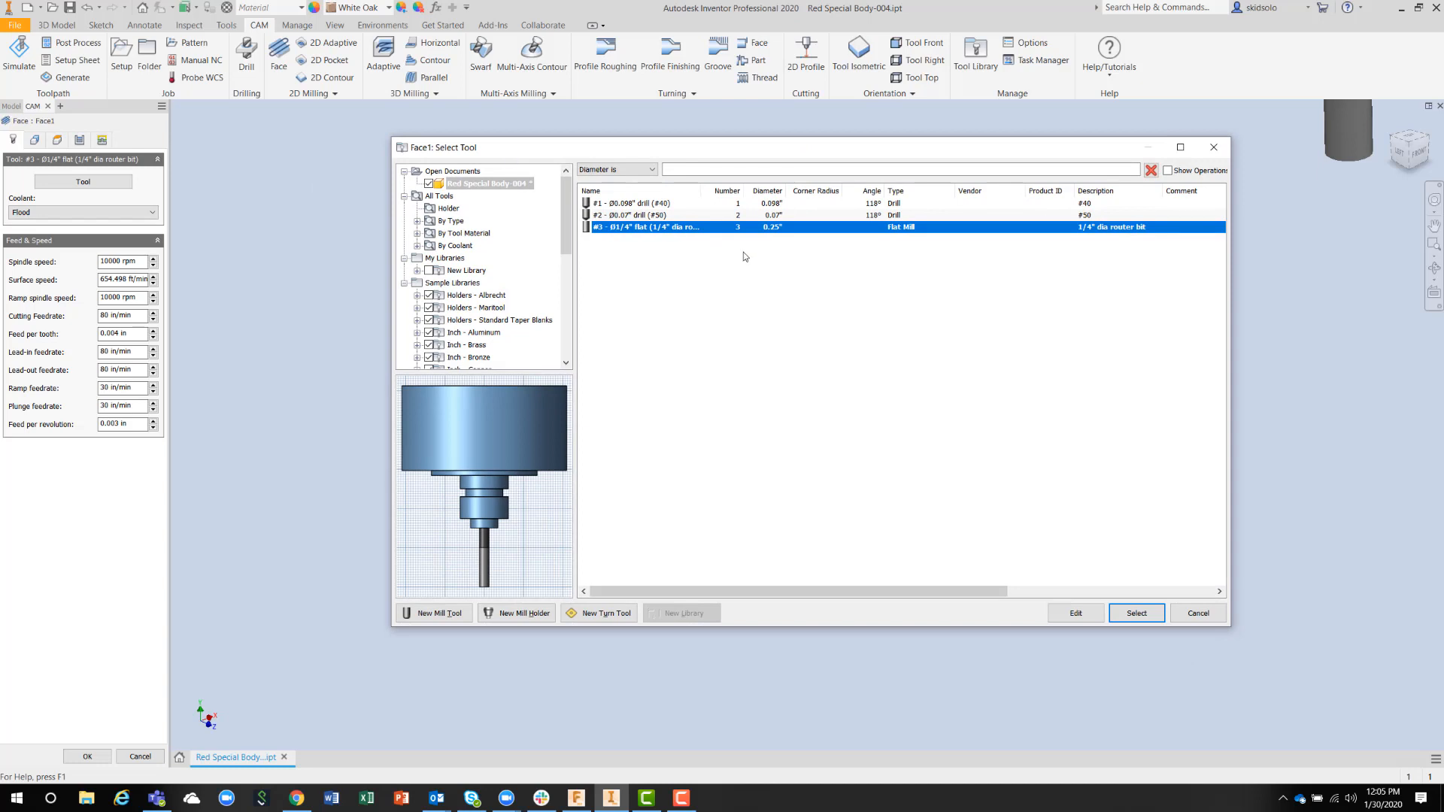
mouse_move(733, 203)
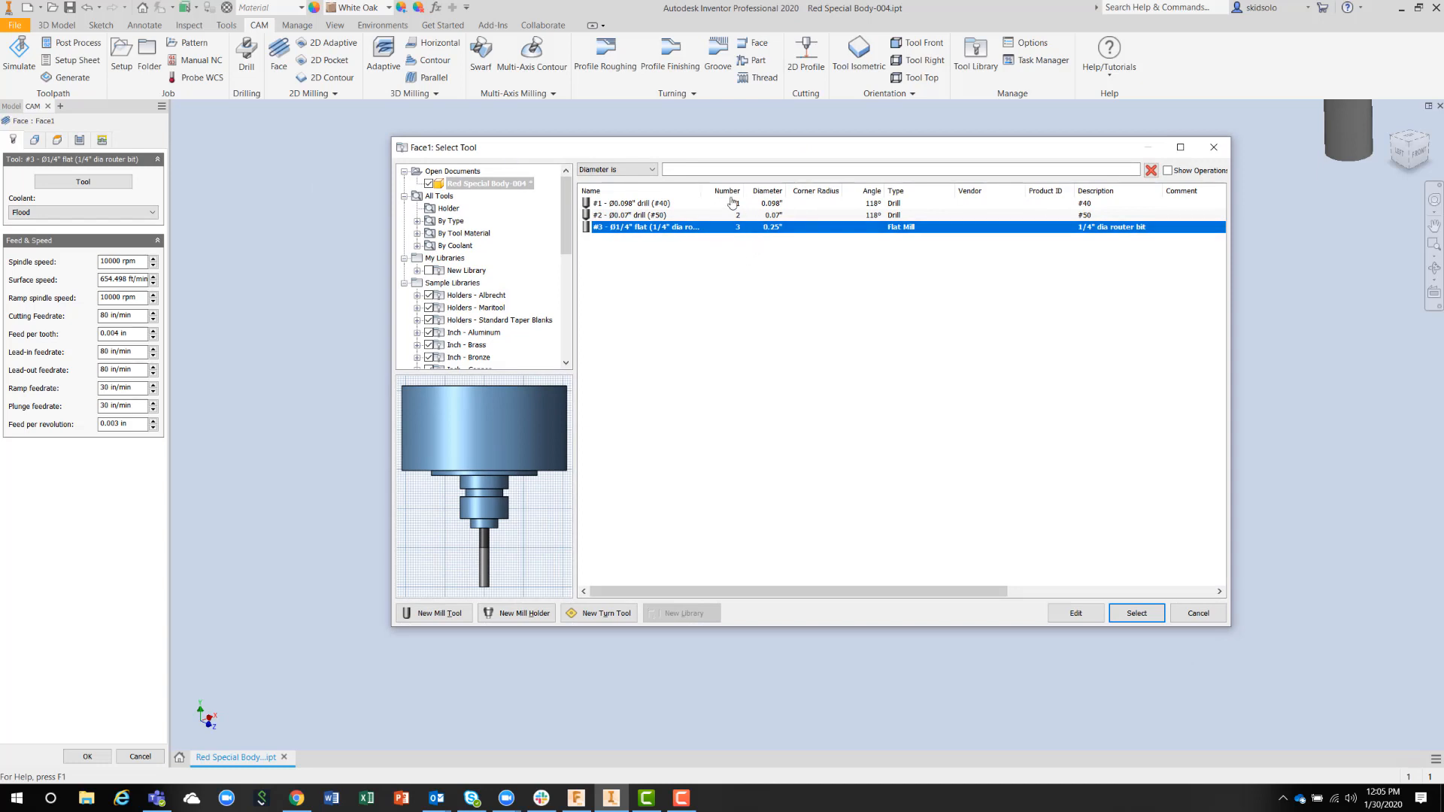
mouse_move(602, 240)
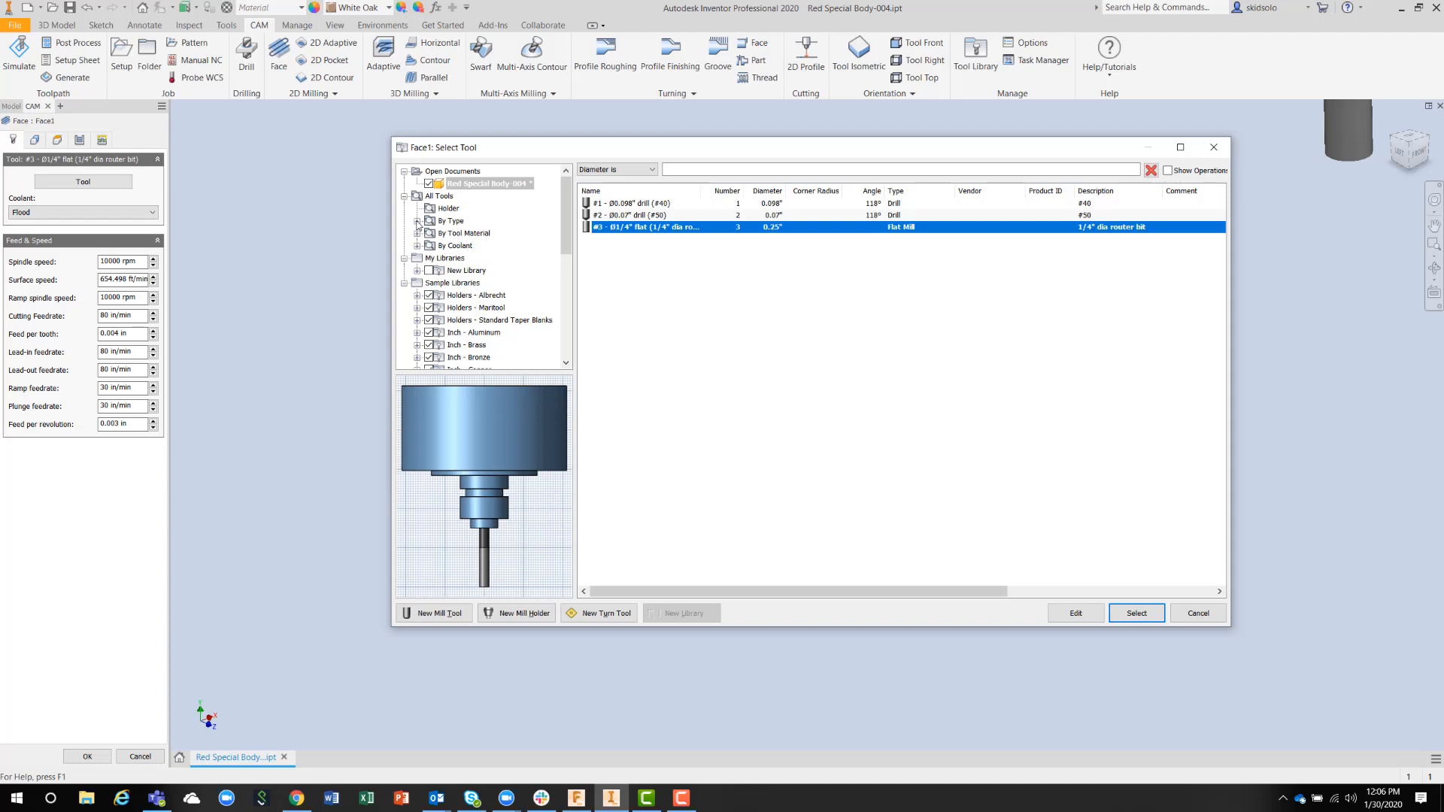
click(418, 220)
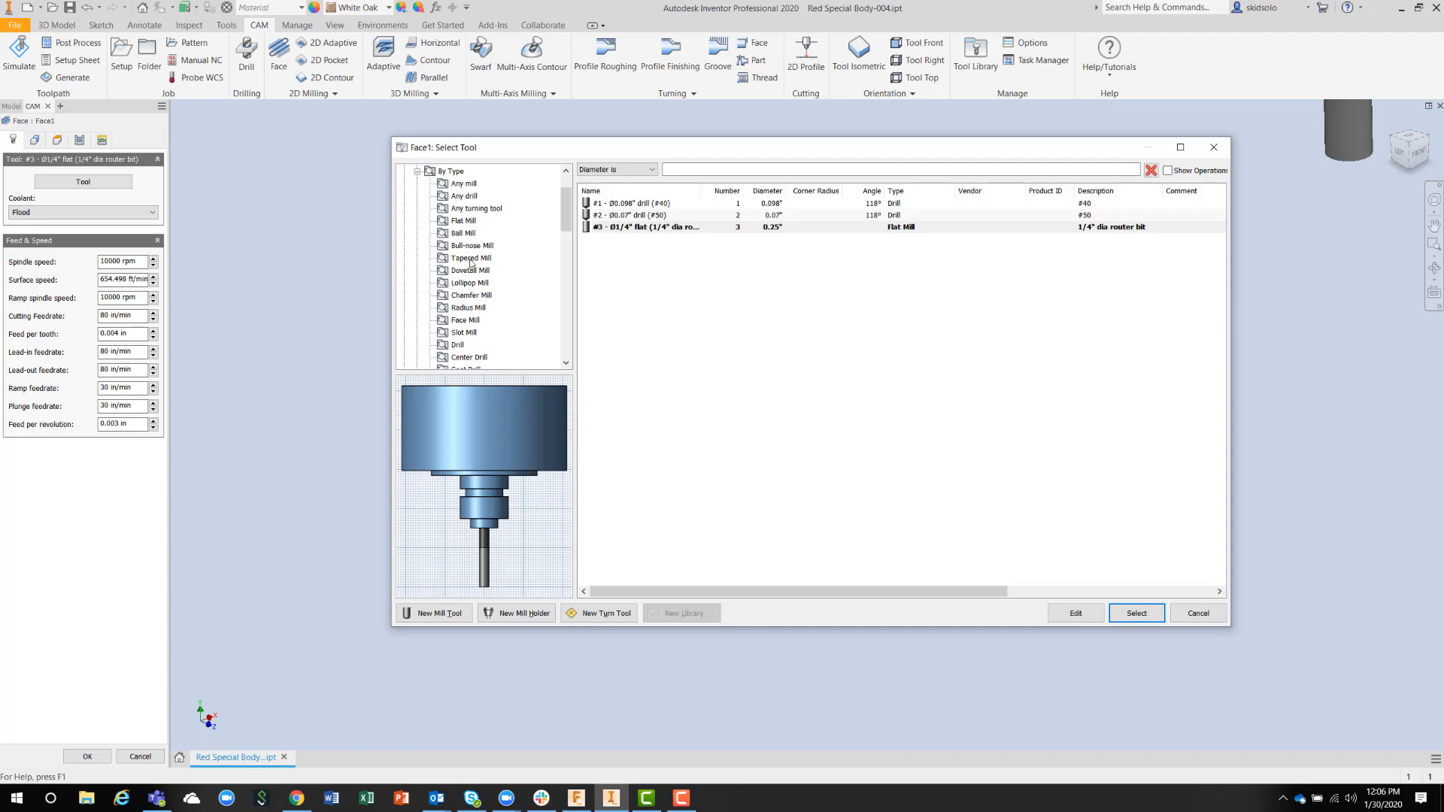
Step: Browse every library's drills, then list all flat mills with their source libraries
click(456, 345)
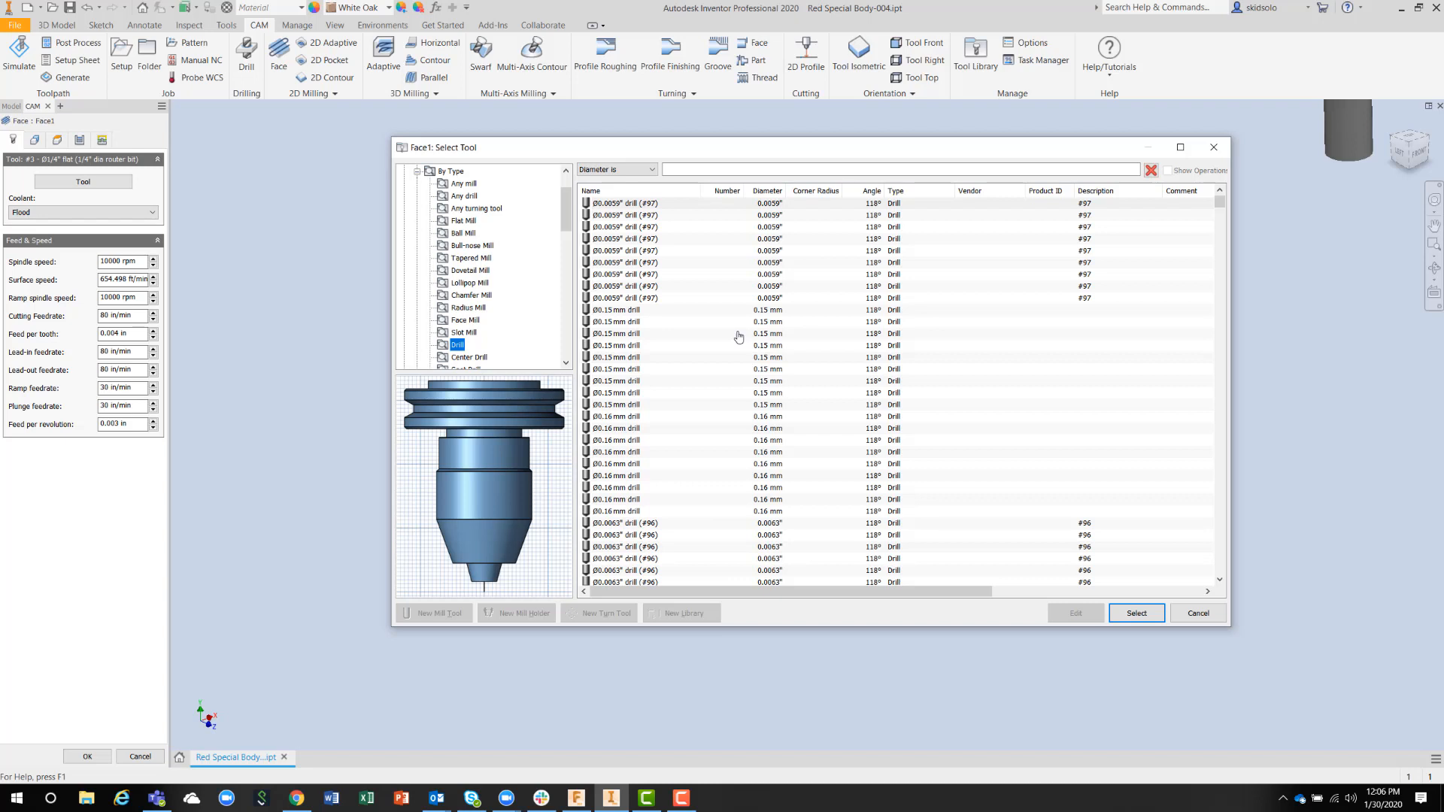
mouse_move(972, 324)
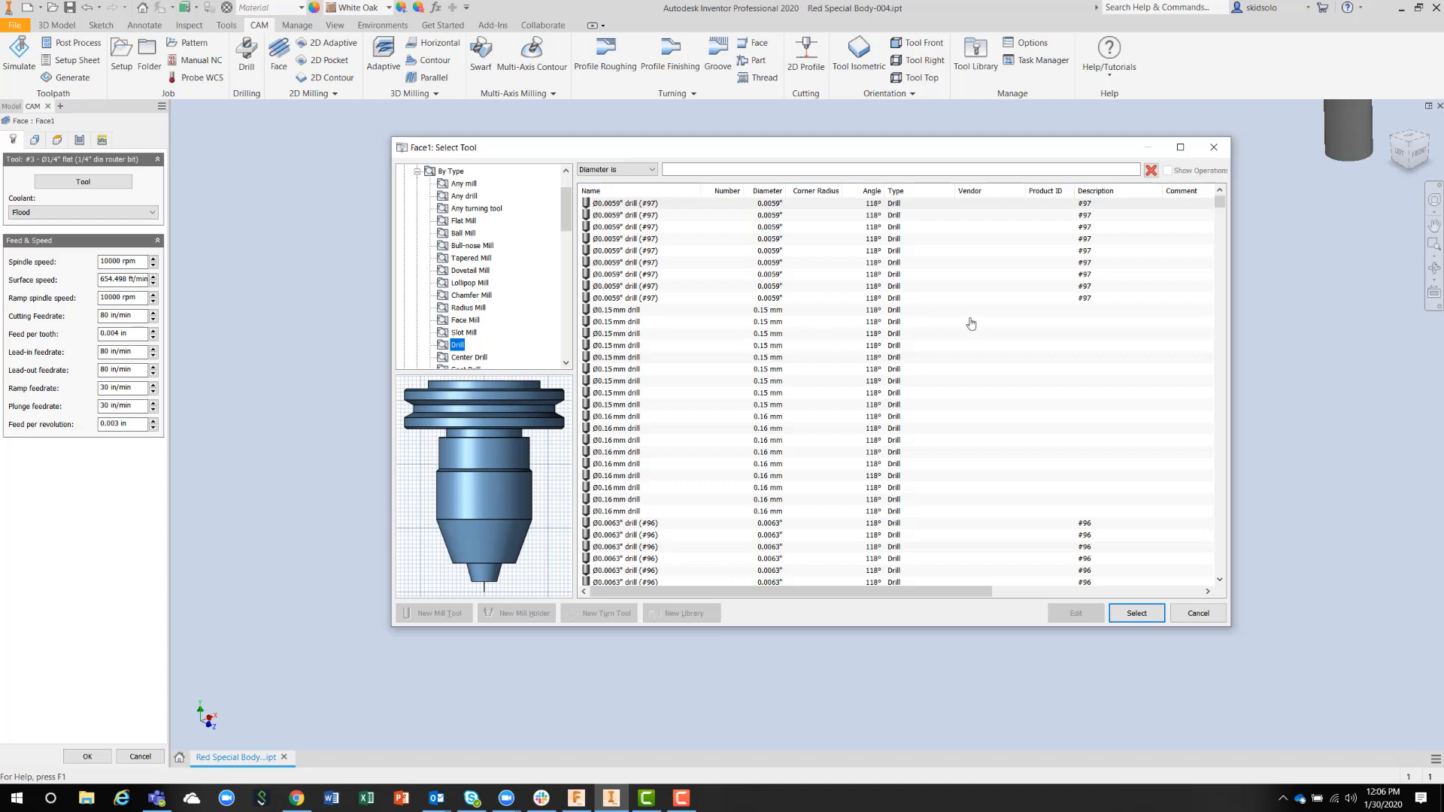
mouse_move(613, 274)
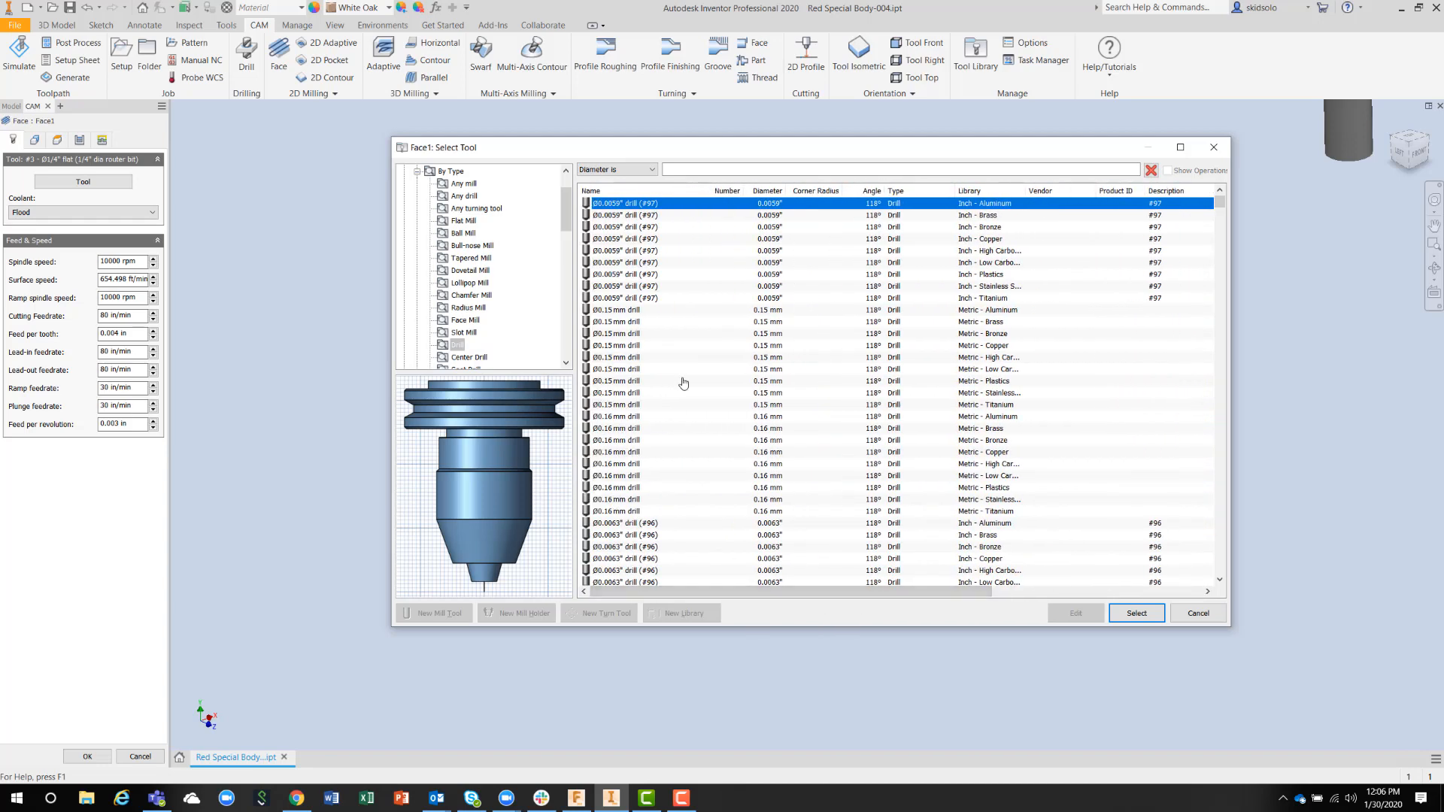
mouse_move(996, 208)
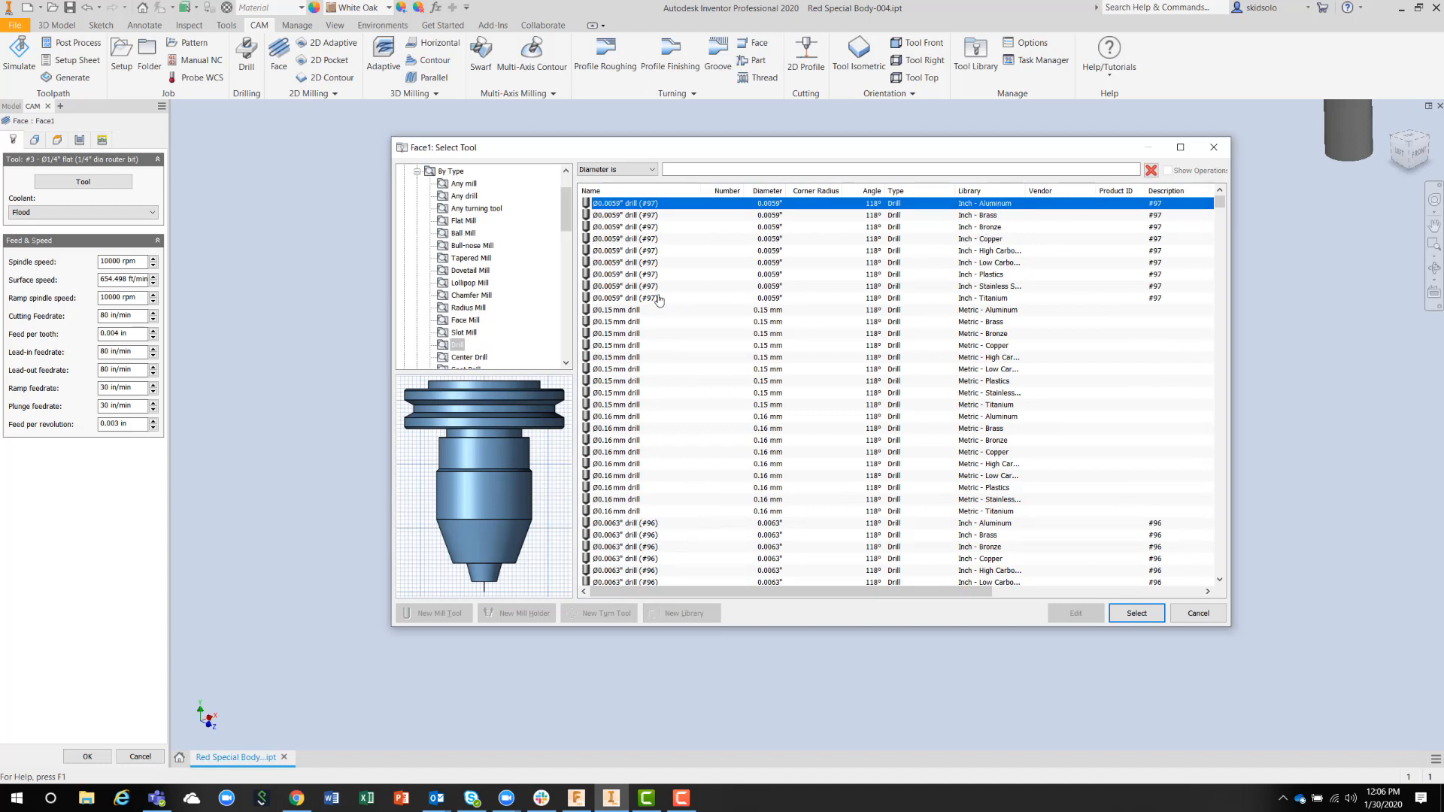
mouse_move(991, 302)
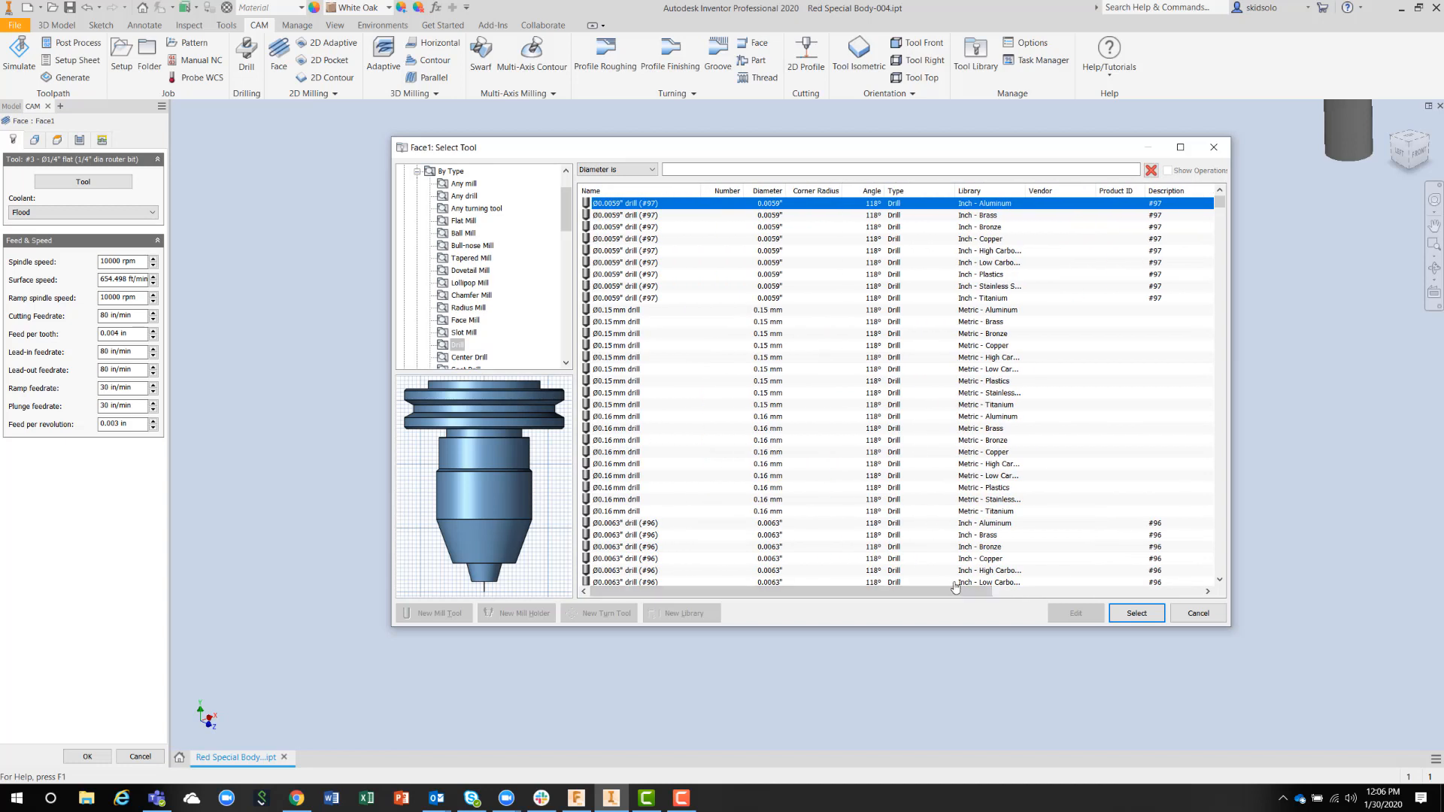
mouse_move(695, 419)
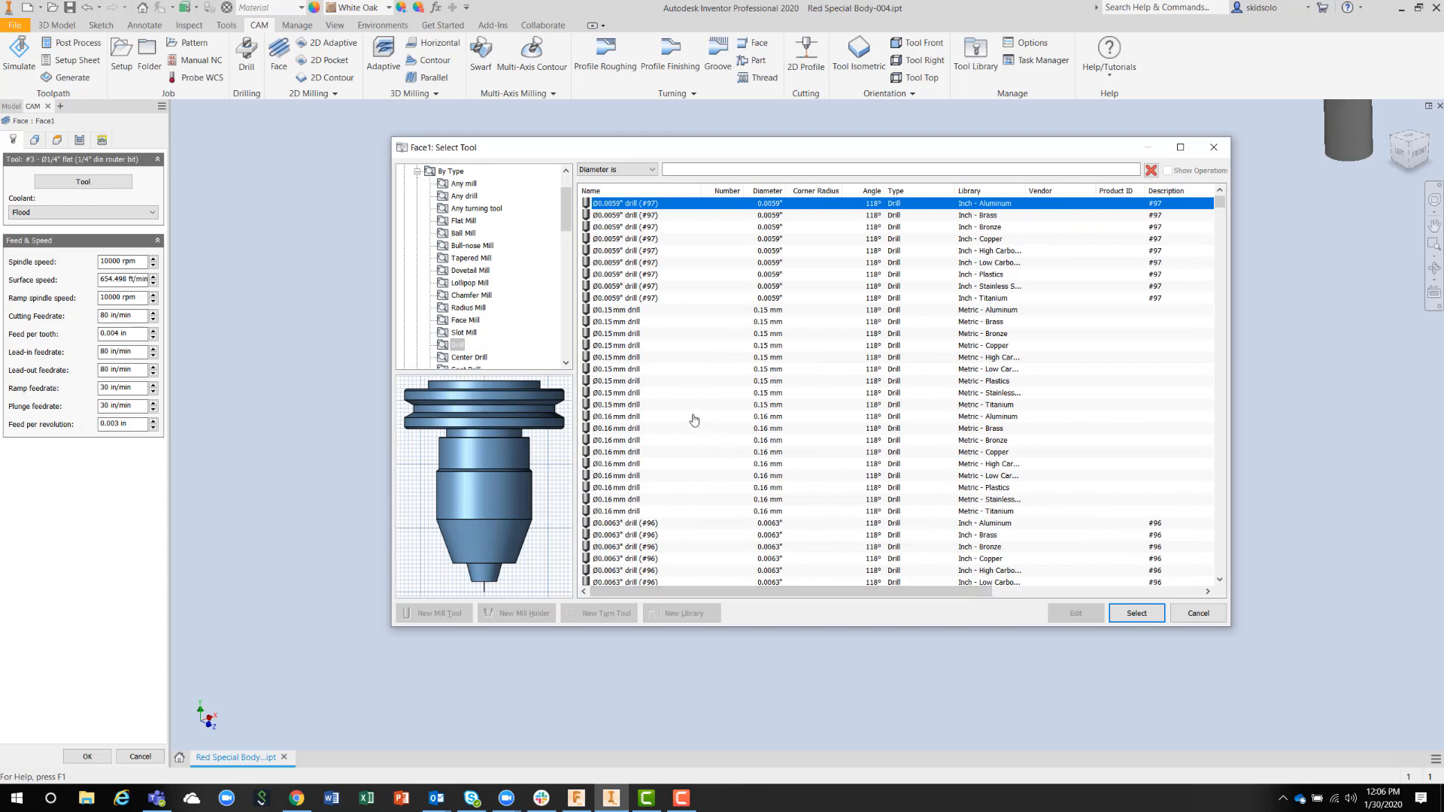
mouse_move(553, 288)
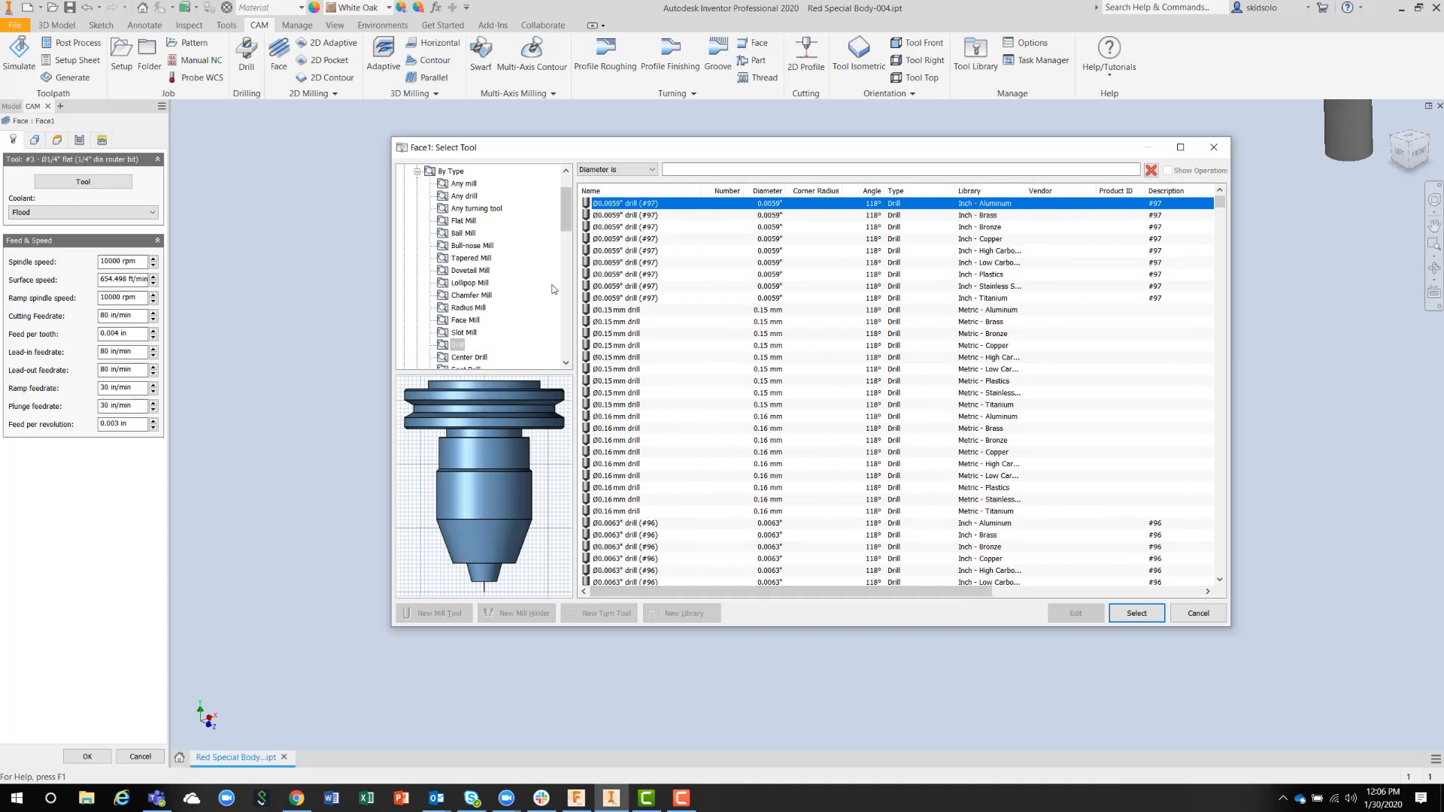
mouse_move(486, 227)
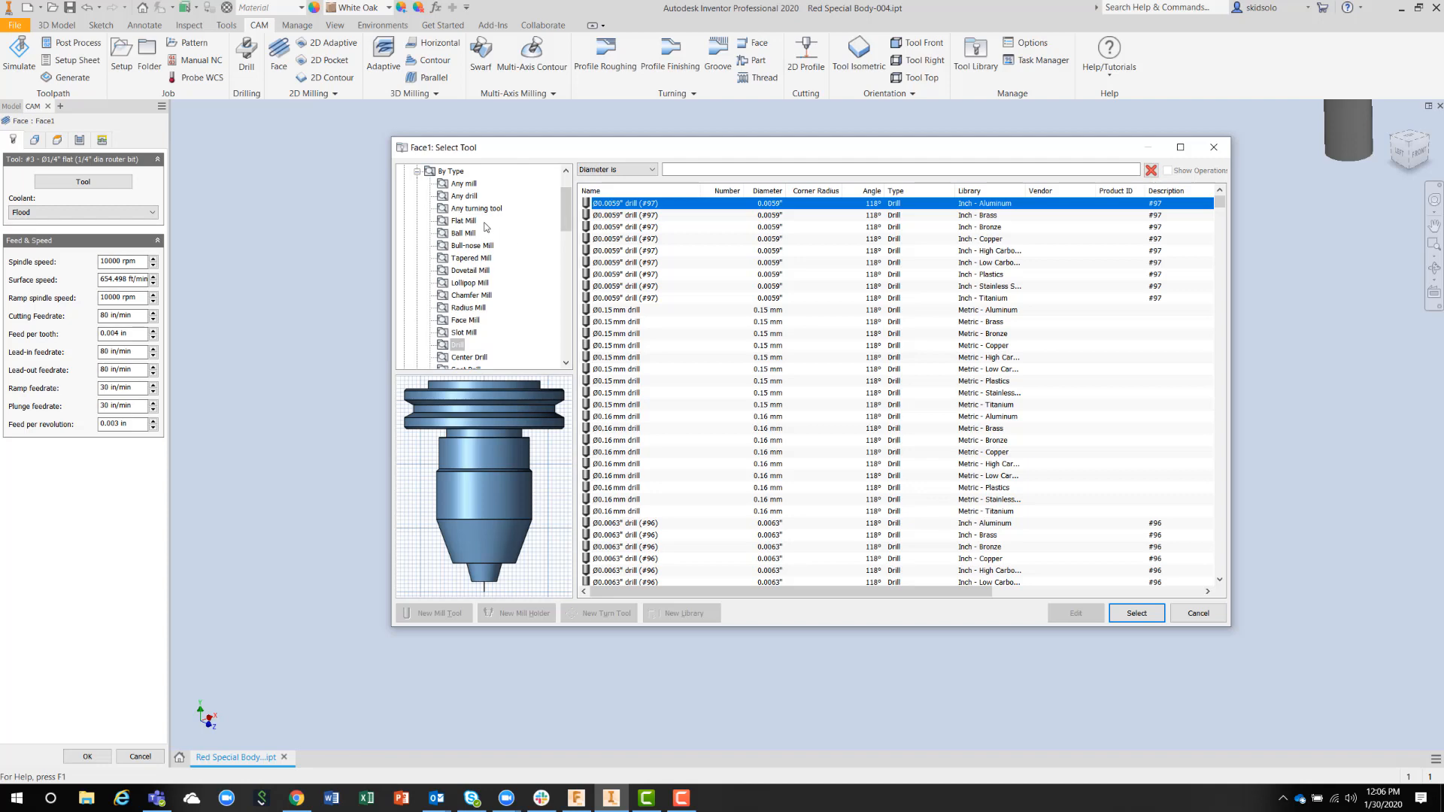
click(462, 220)
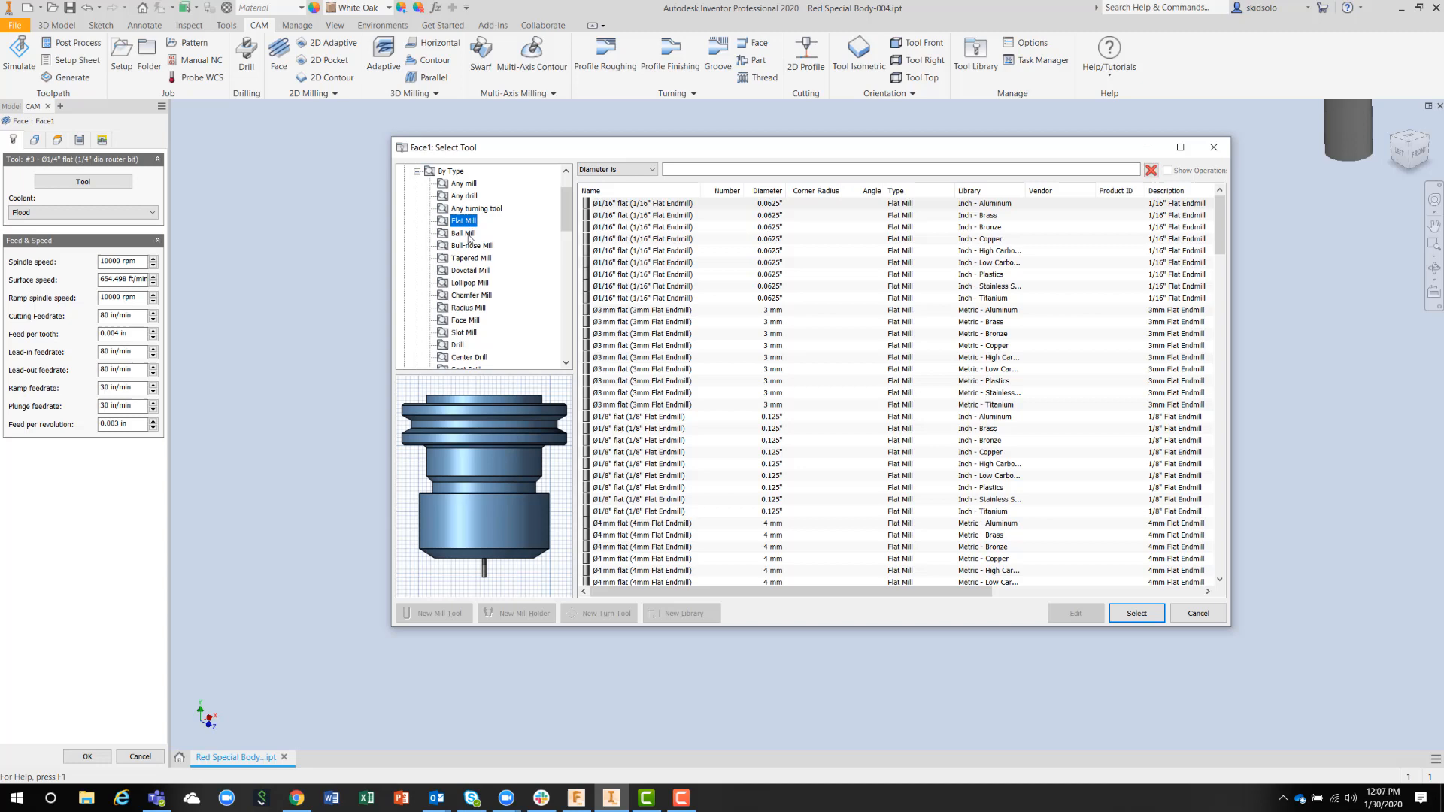
Step: Glance at bull-nose mills, collapse the types, and show New Library's chamfer mill and boring bar
click(469, 245)
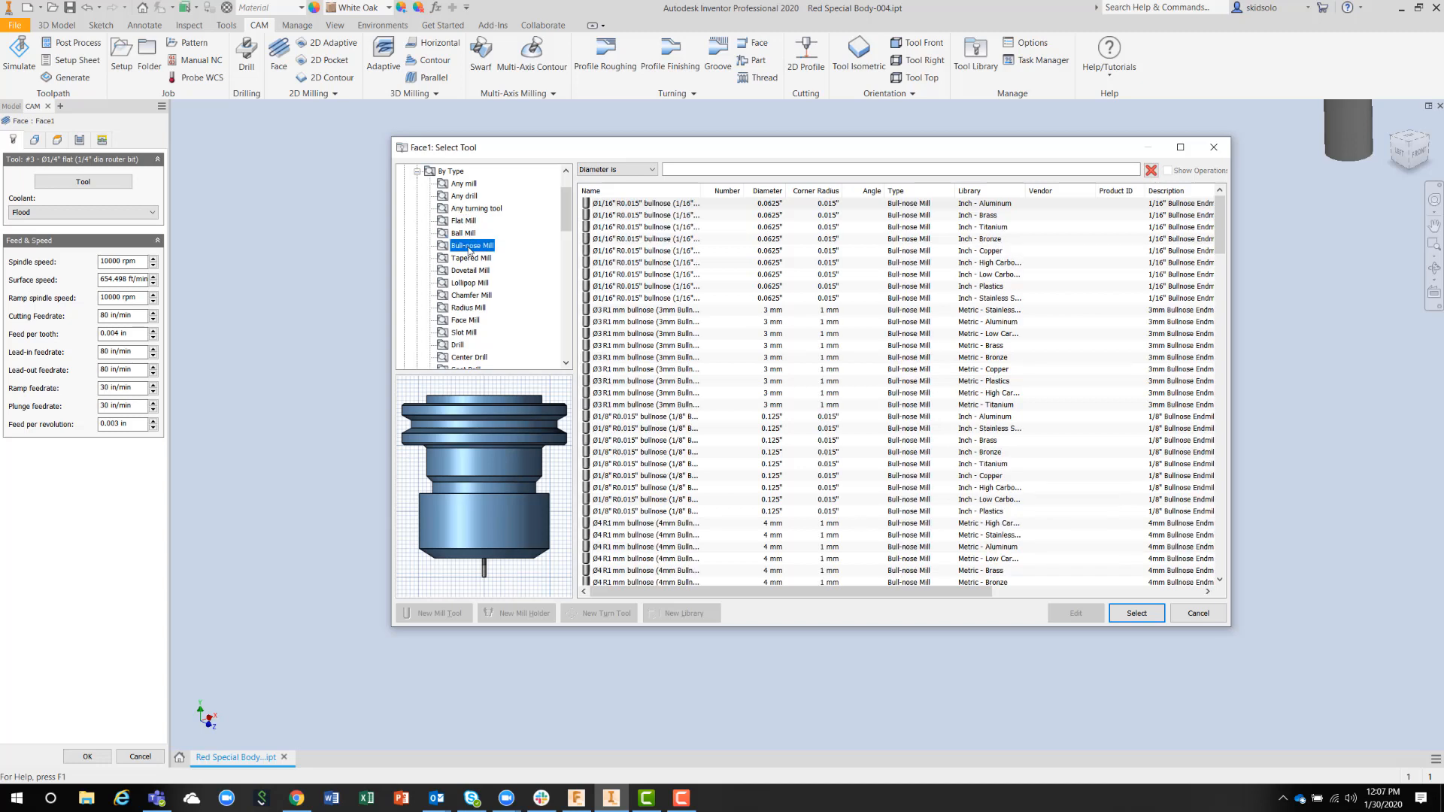
click(471, 257)
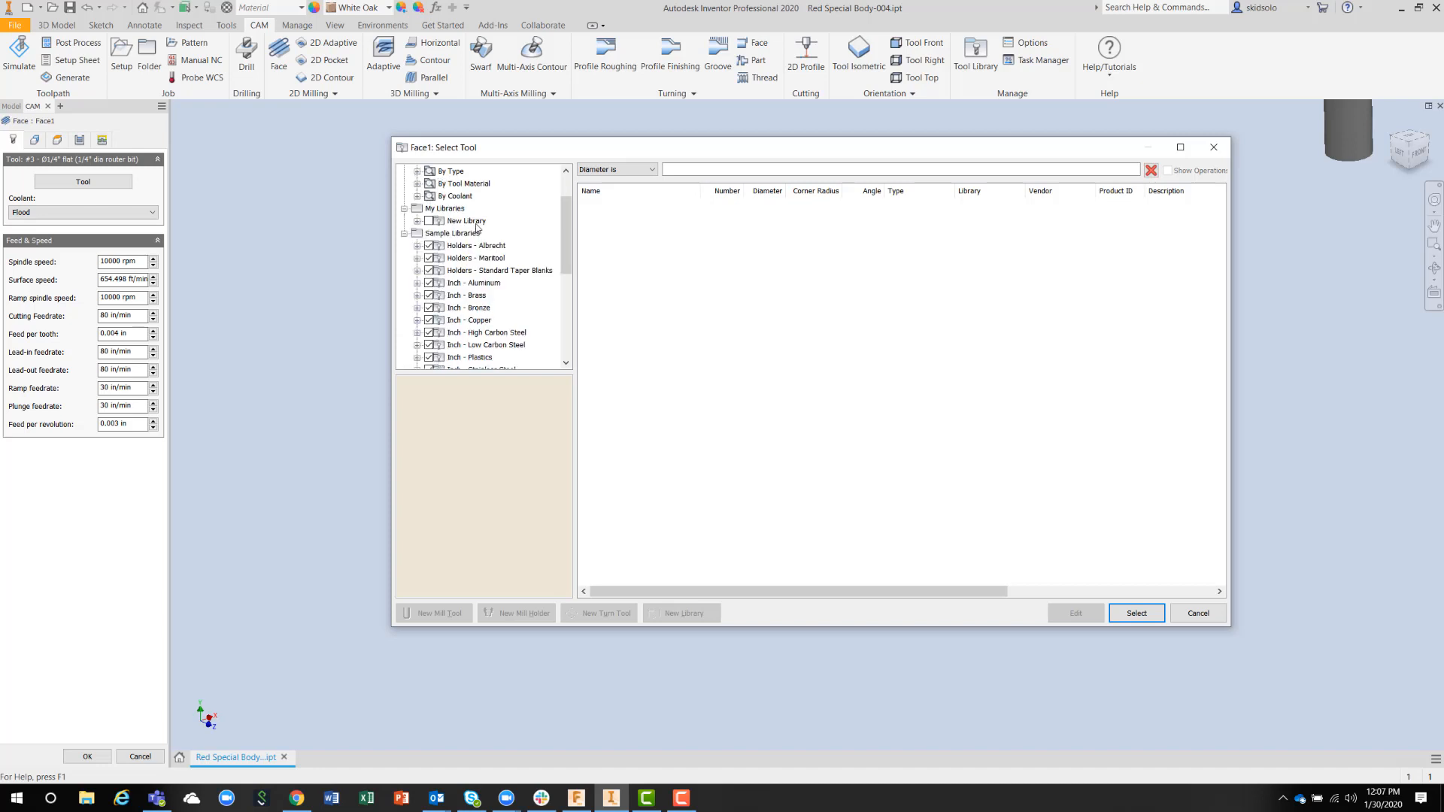
click(465, 220)
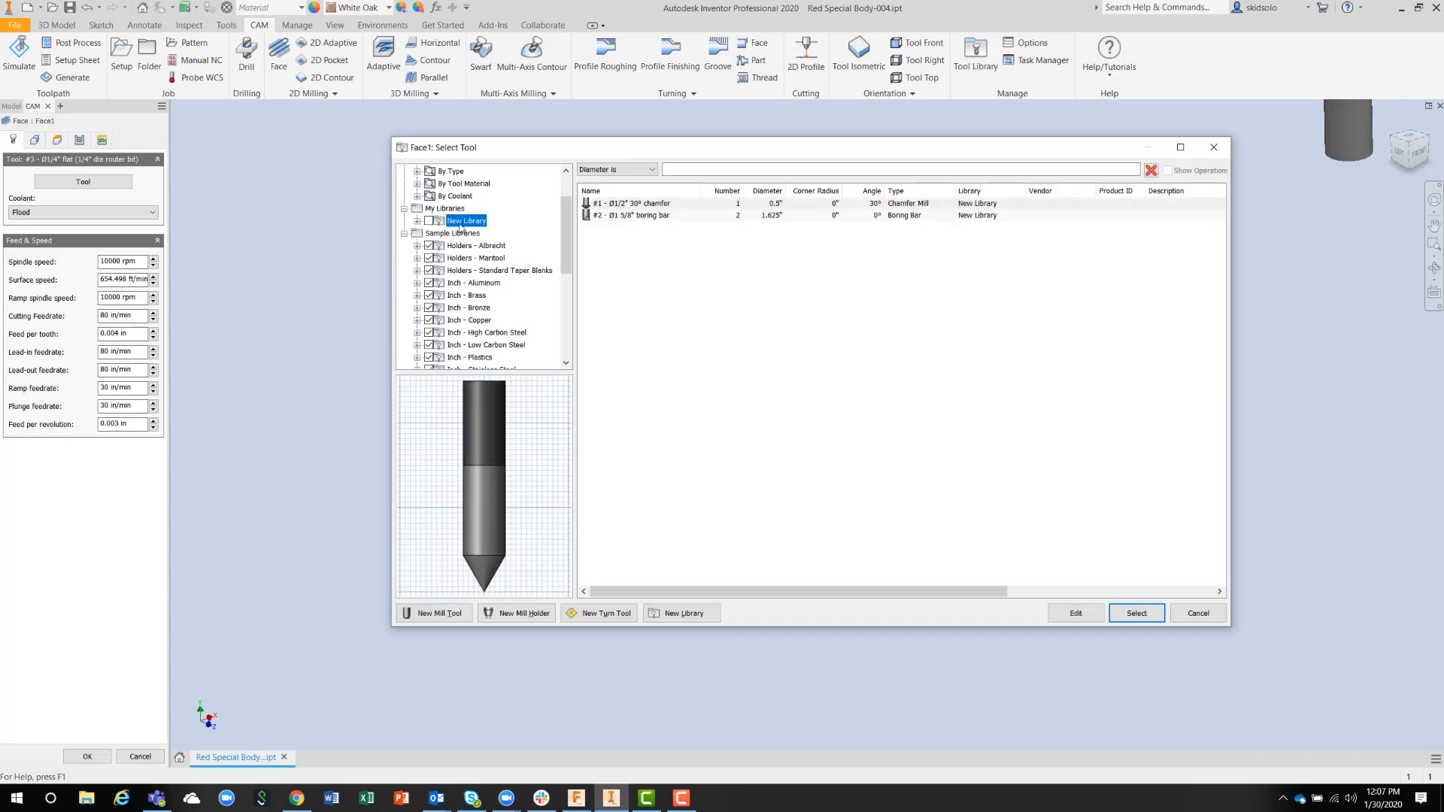
mouse_move(445, 624)
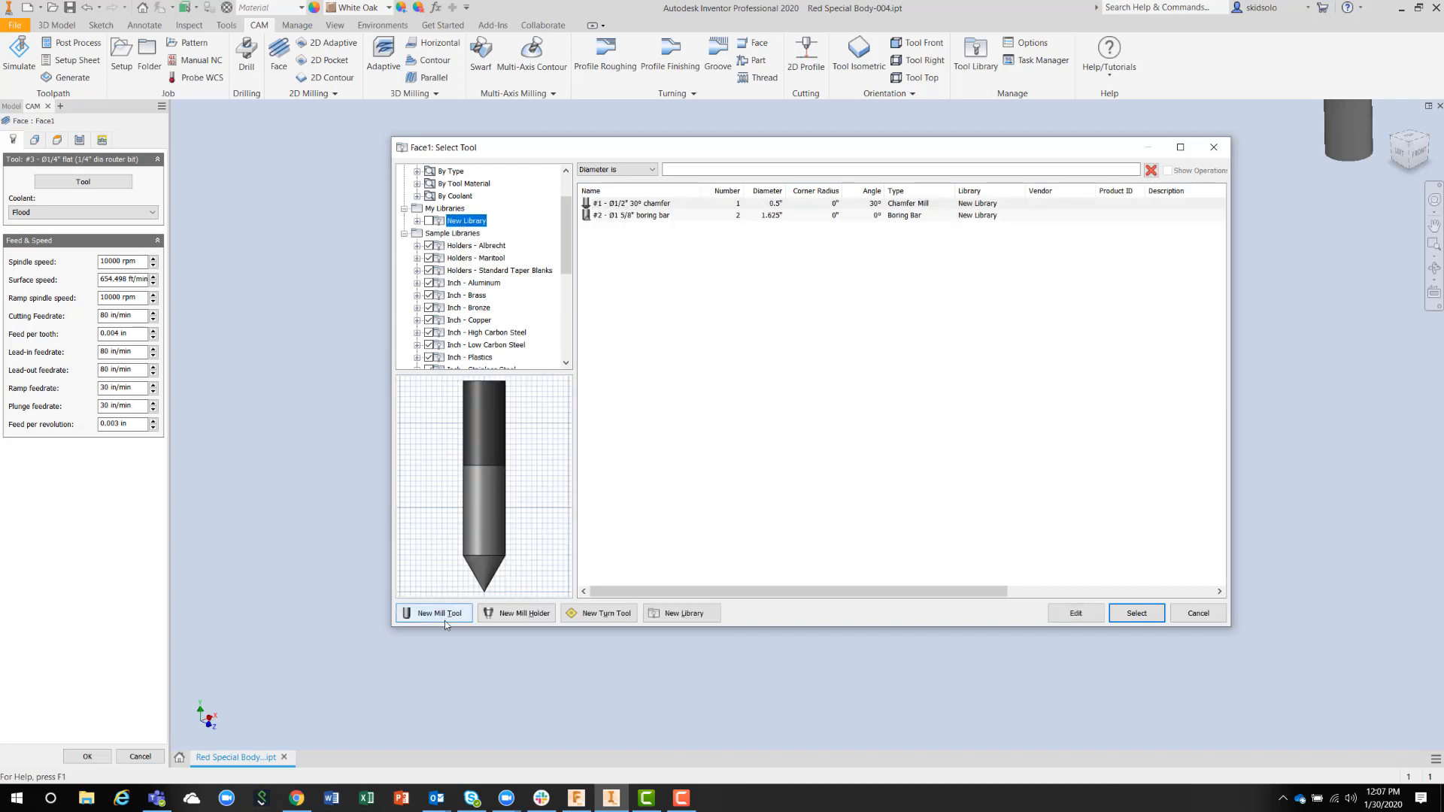
mouse_move(452, 614)
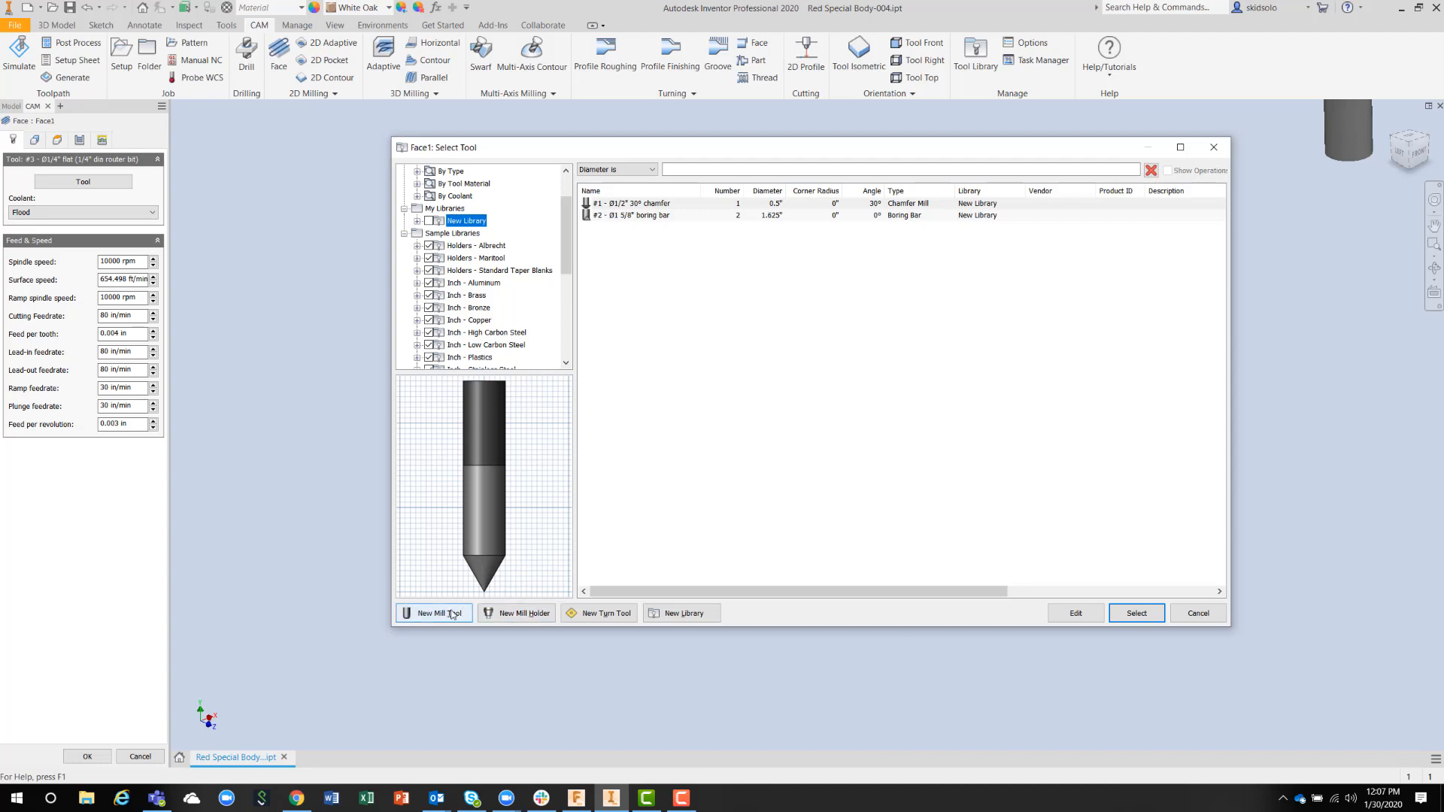
Step: Start new mill tool #3 and view its 2-inch face mill cutter geometry
click(433, 613)
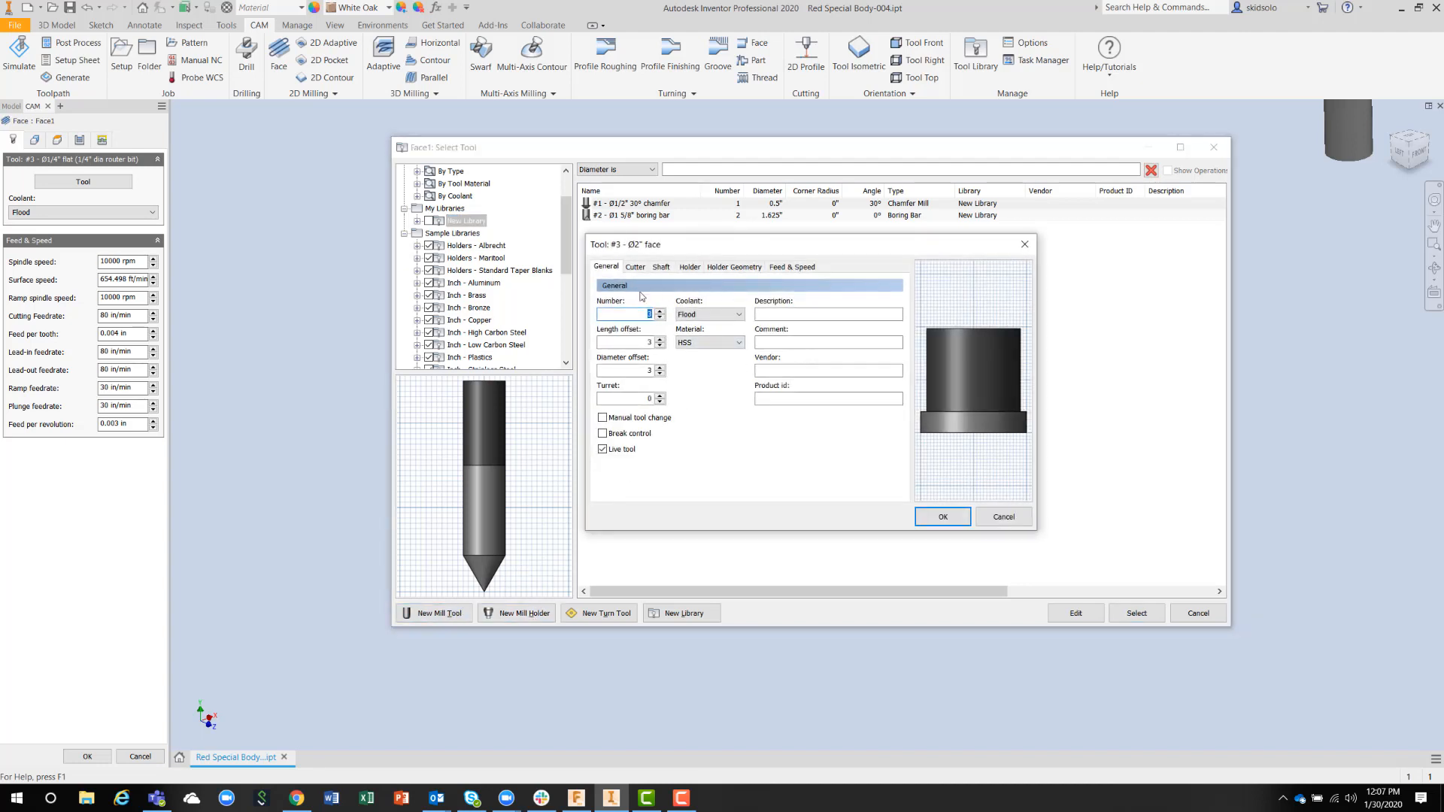
mouse_move(684, 395)
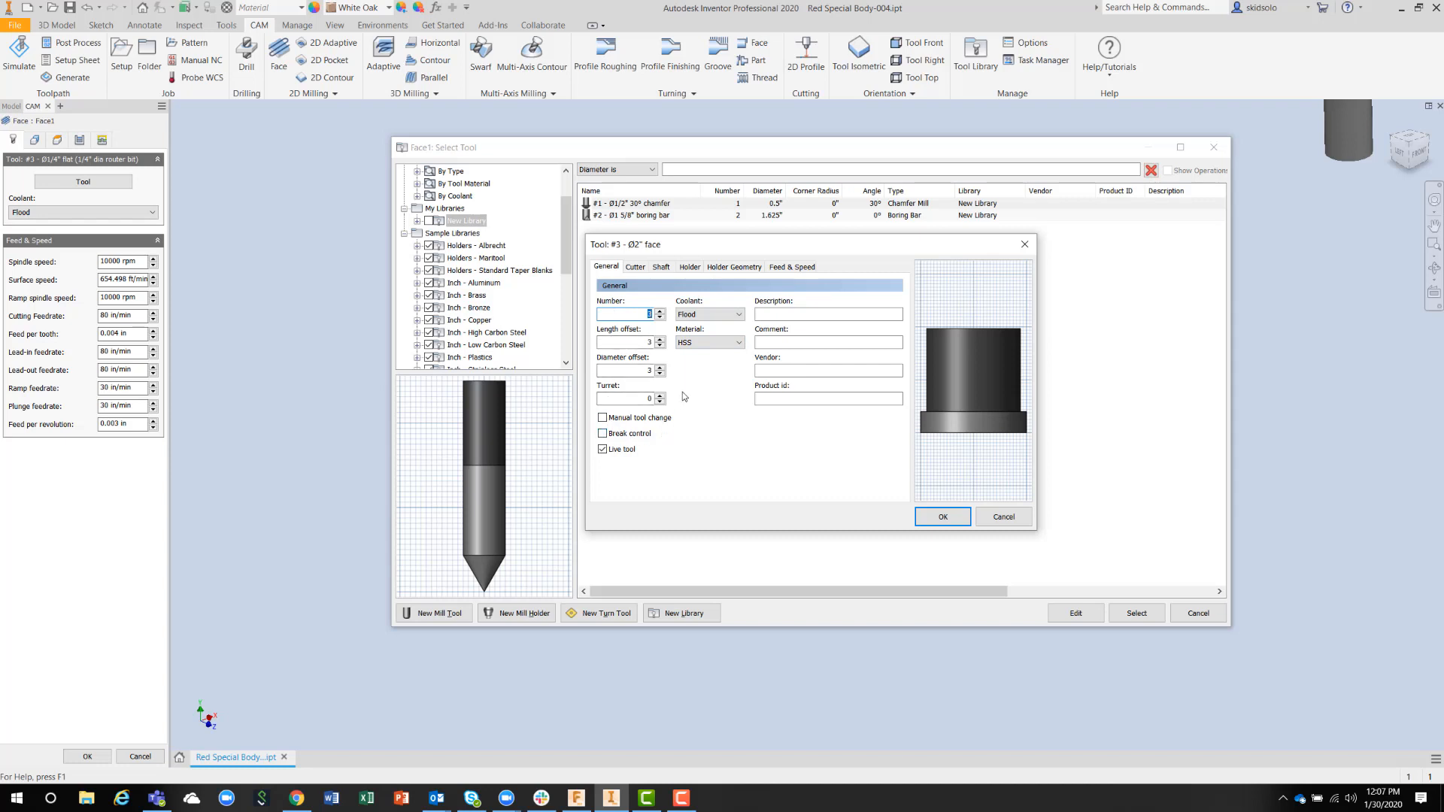
mouse_move(590, 378)
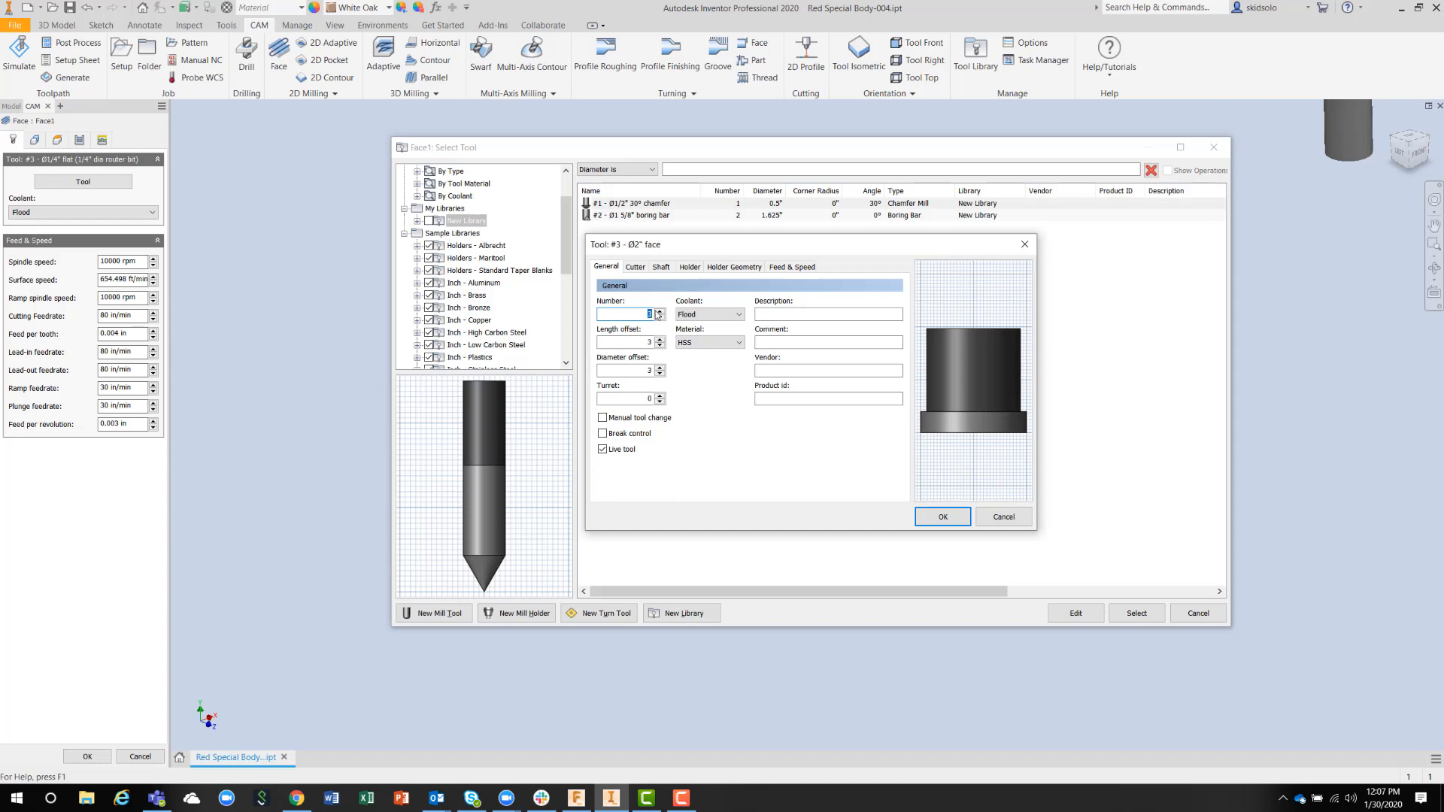
click(635, 267)
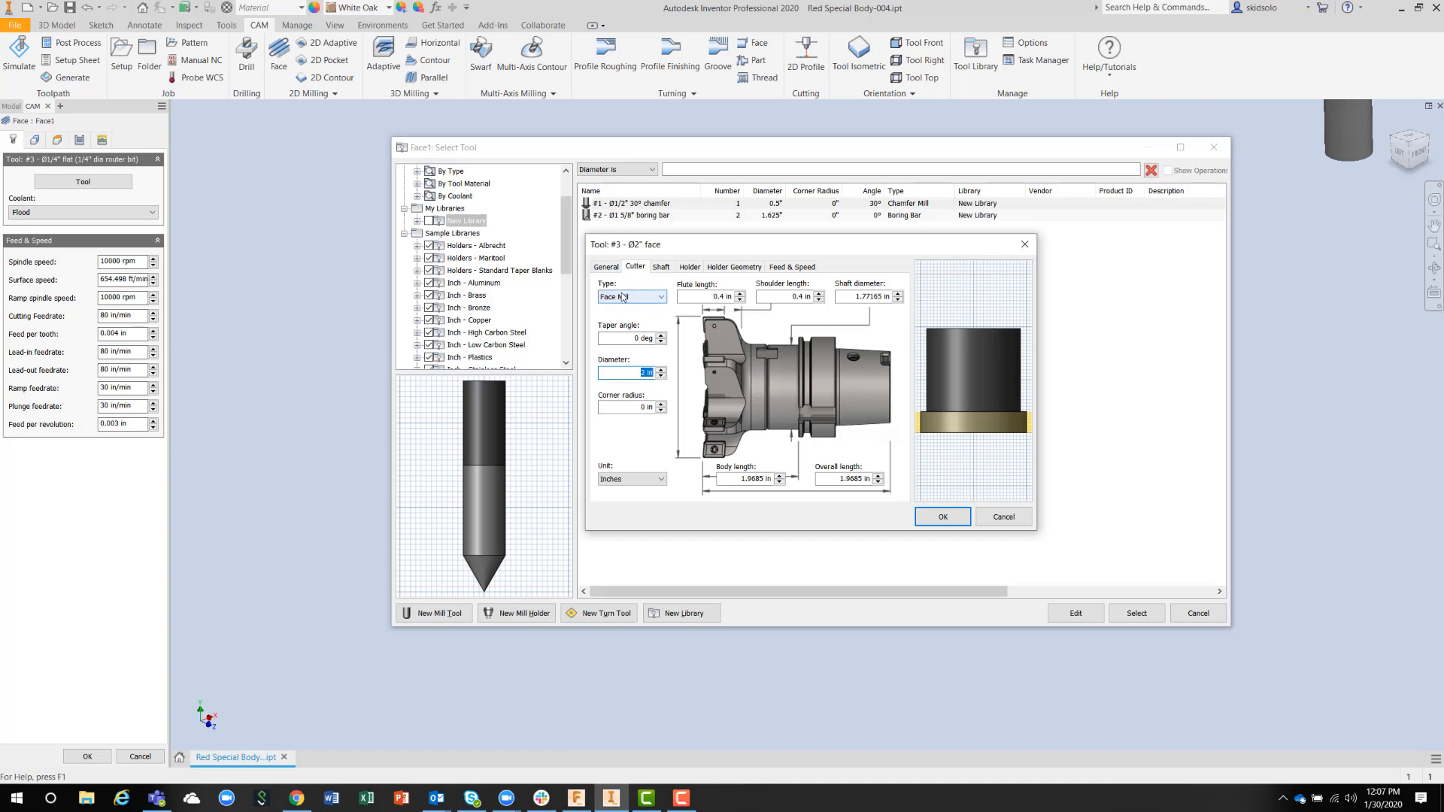
Step: Make tool #3 a flat mill and review its shaft, holder and 5000 rpm feed settings
click(632, 297)
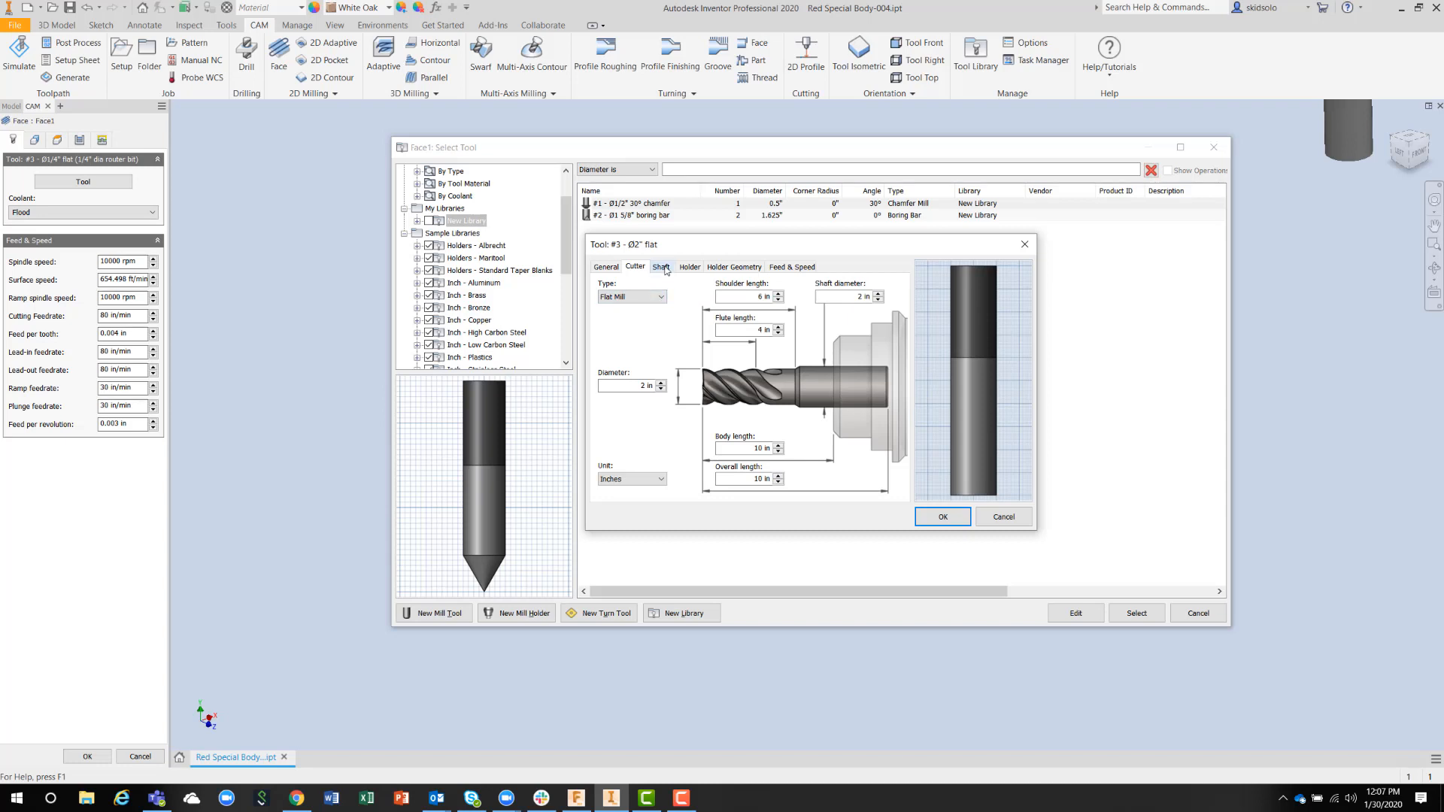
click(661, 267)
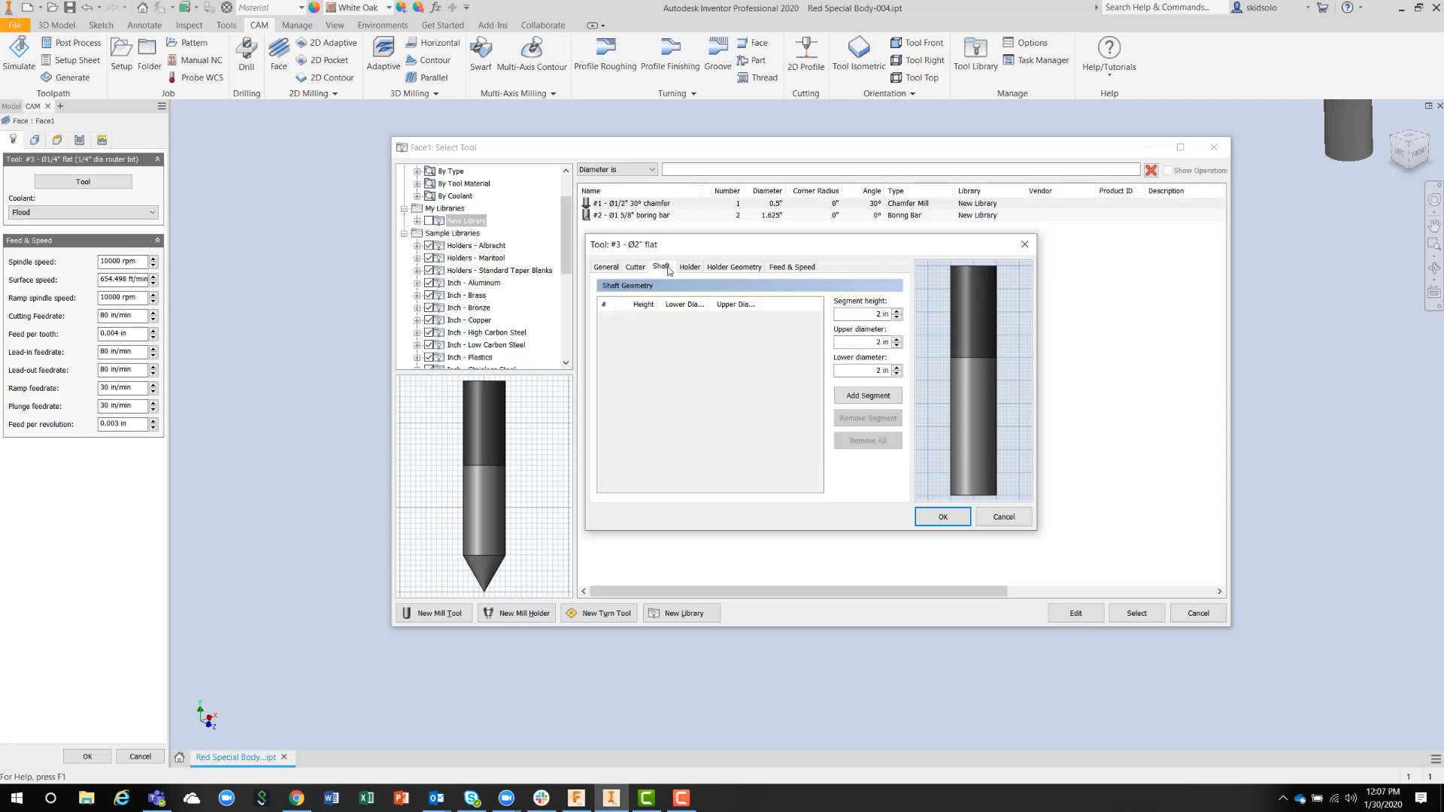
click(689, 266)
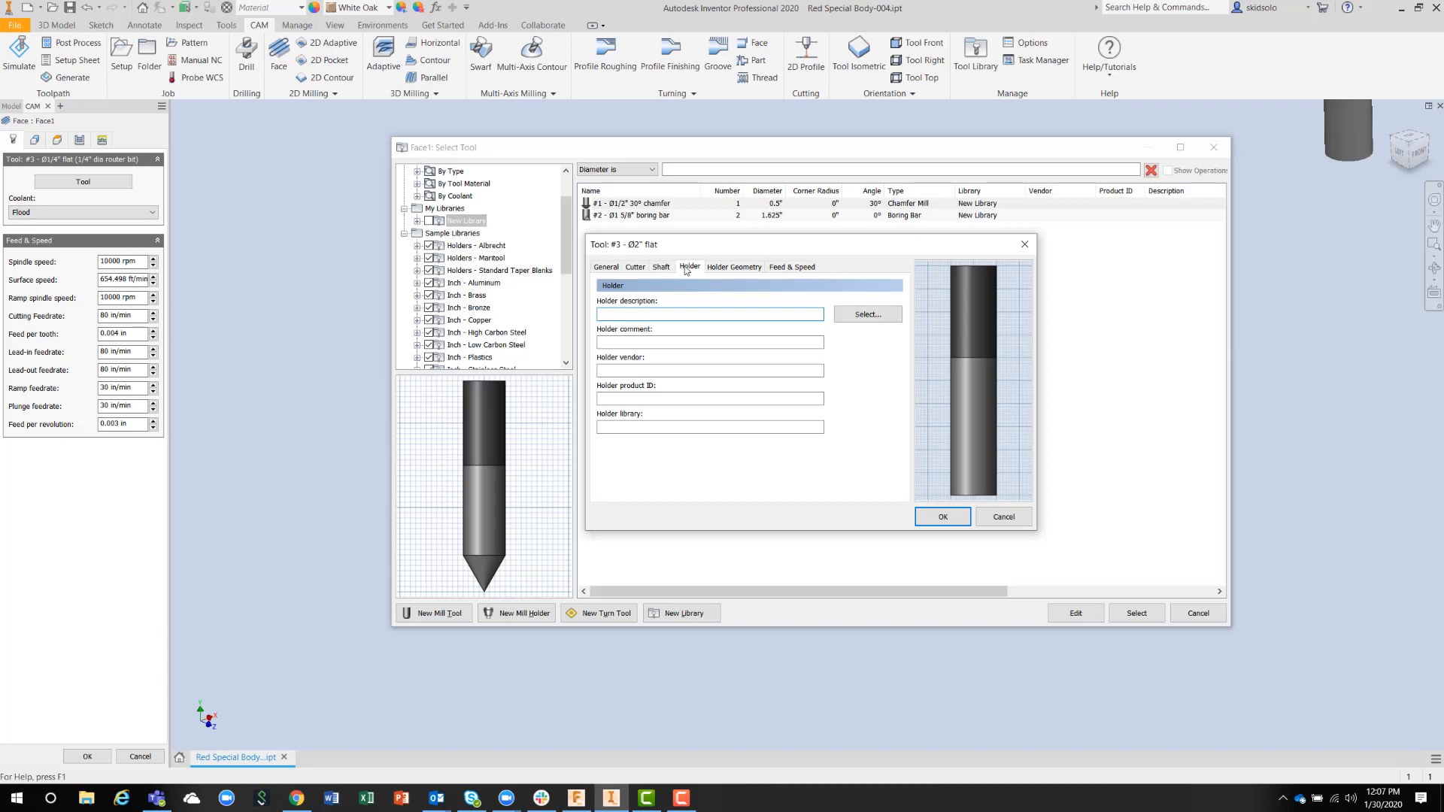
click(734, 267)
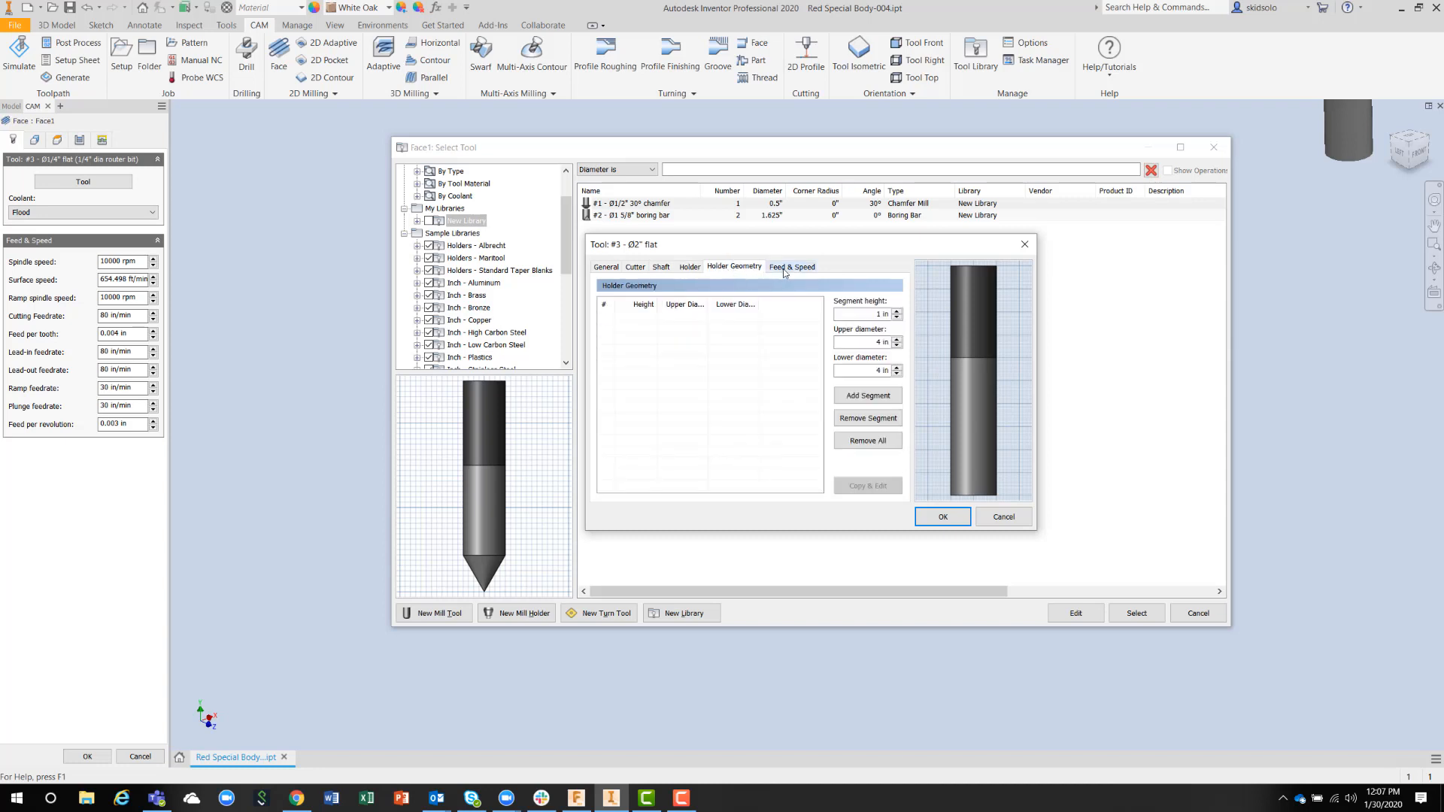
click(792, 267)
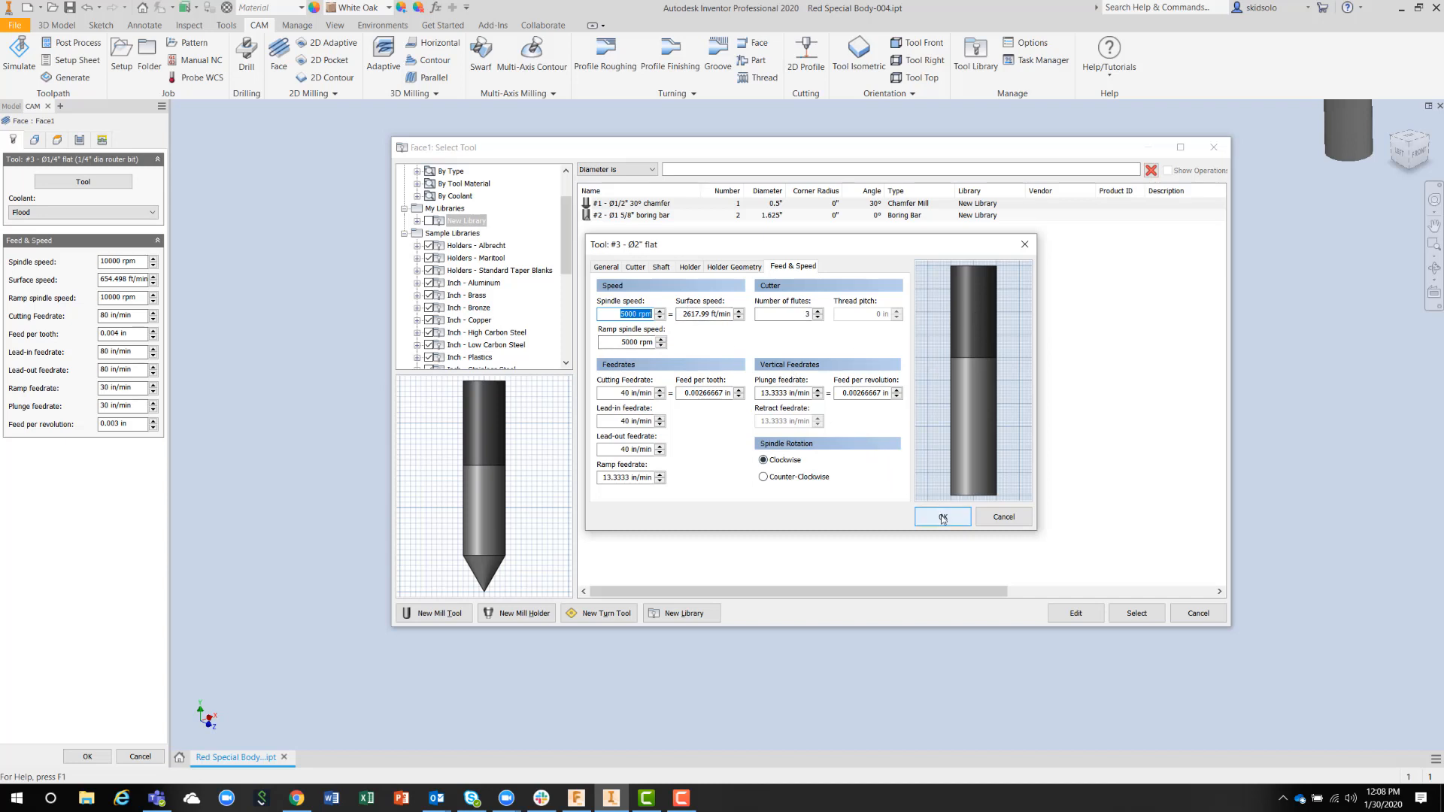
Step: Save the 2-inch flat mill into New Library and scroll down to Sample Libraries
click(942, 517)
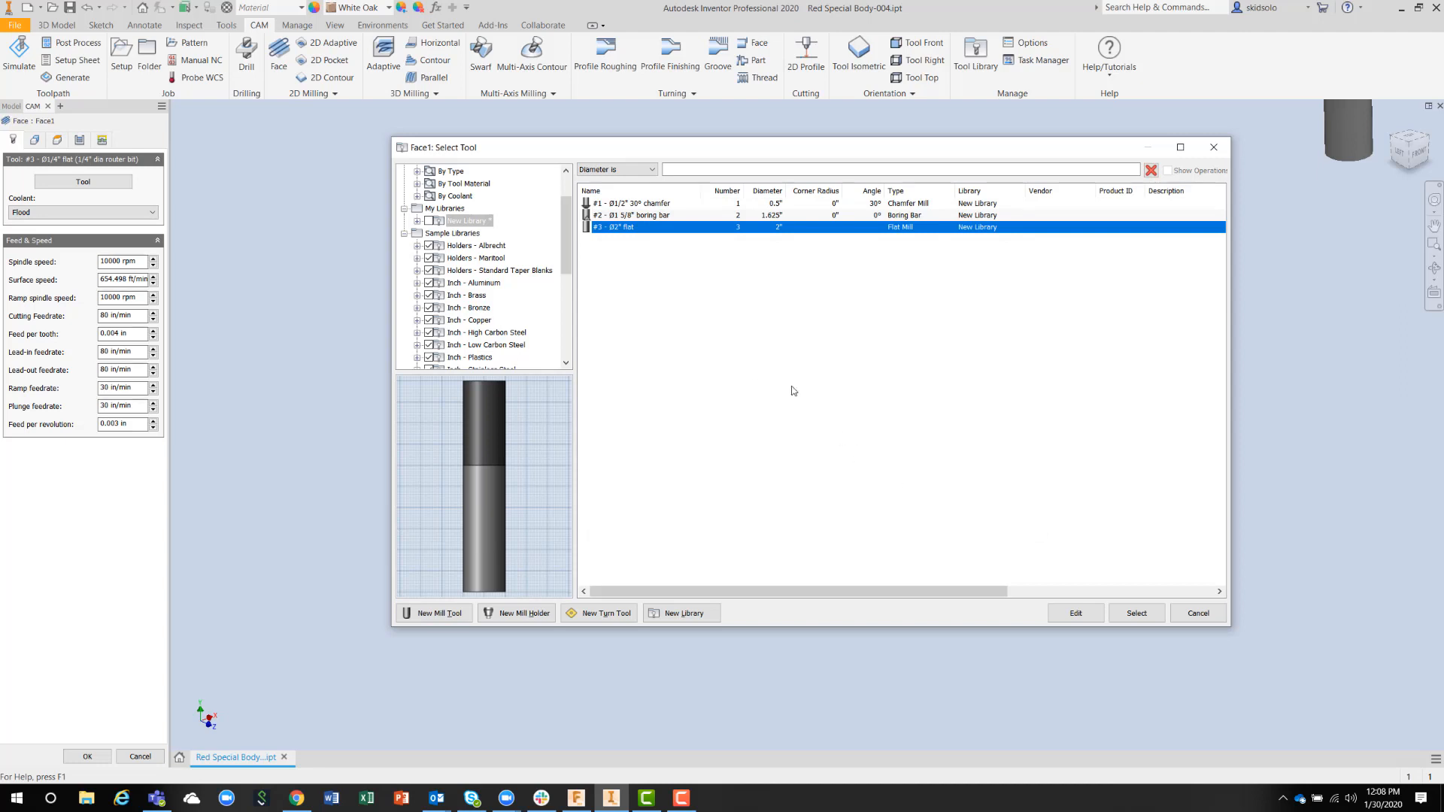
scroll(down, 3)
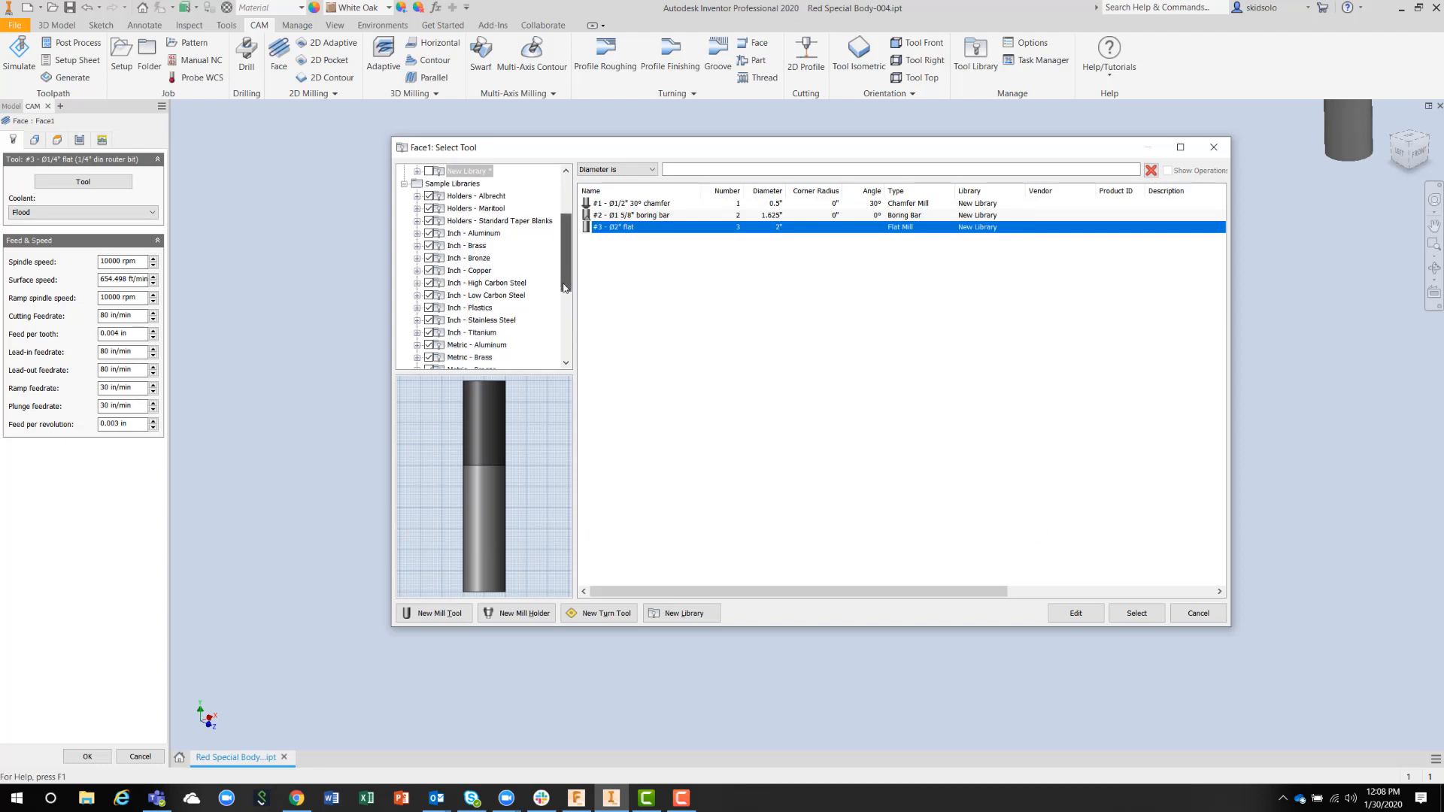
scroll(down, 3)
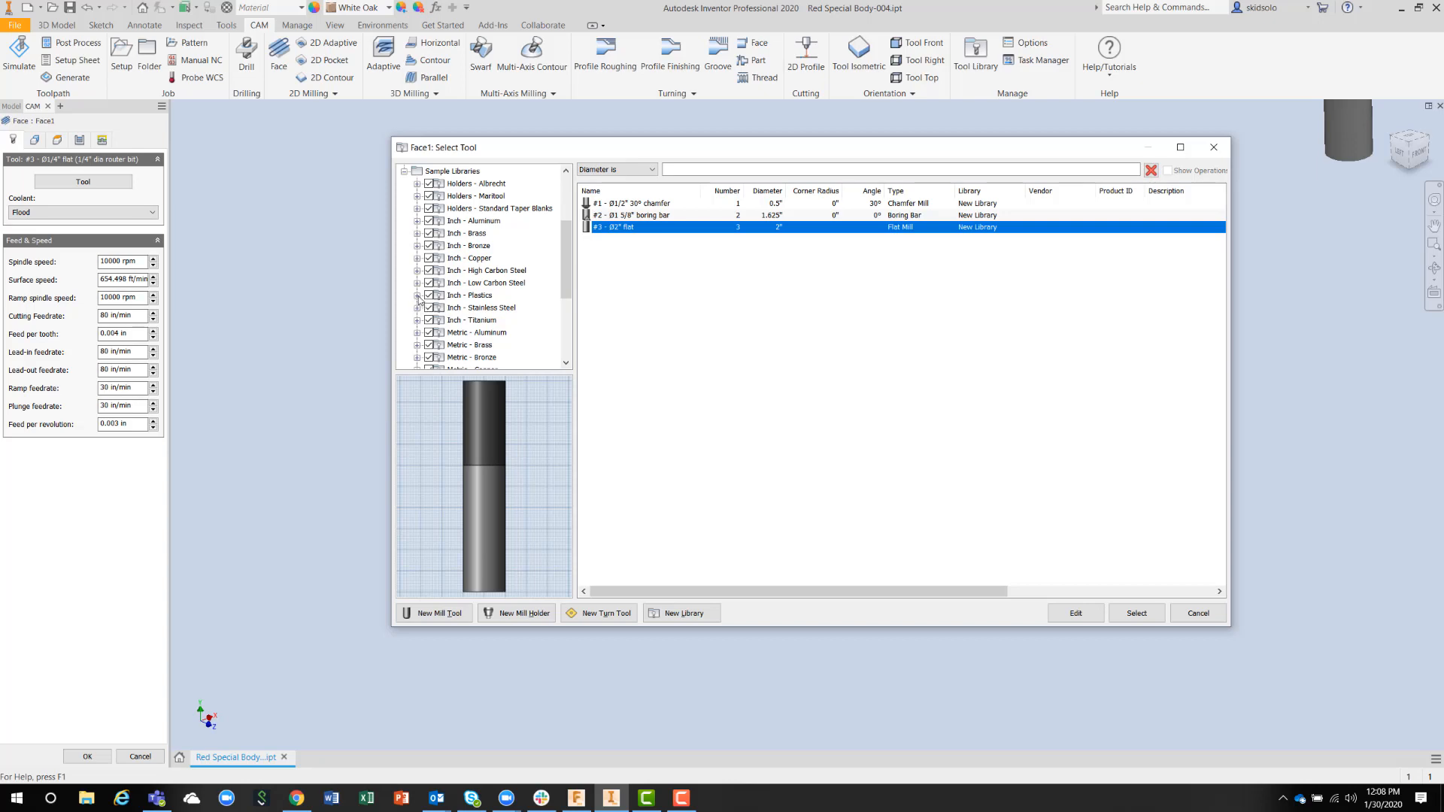
Step: List the Inch - Plastics sample library's flat, ball and bull-nose mills
click(418, 295)
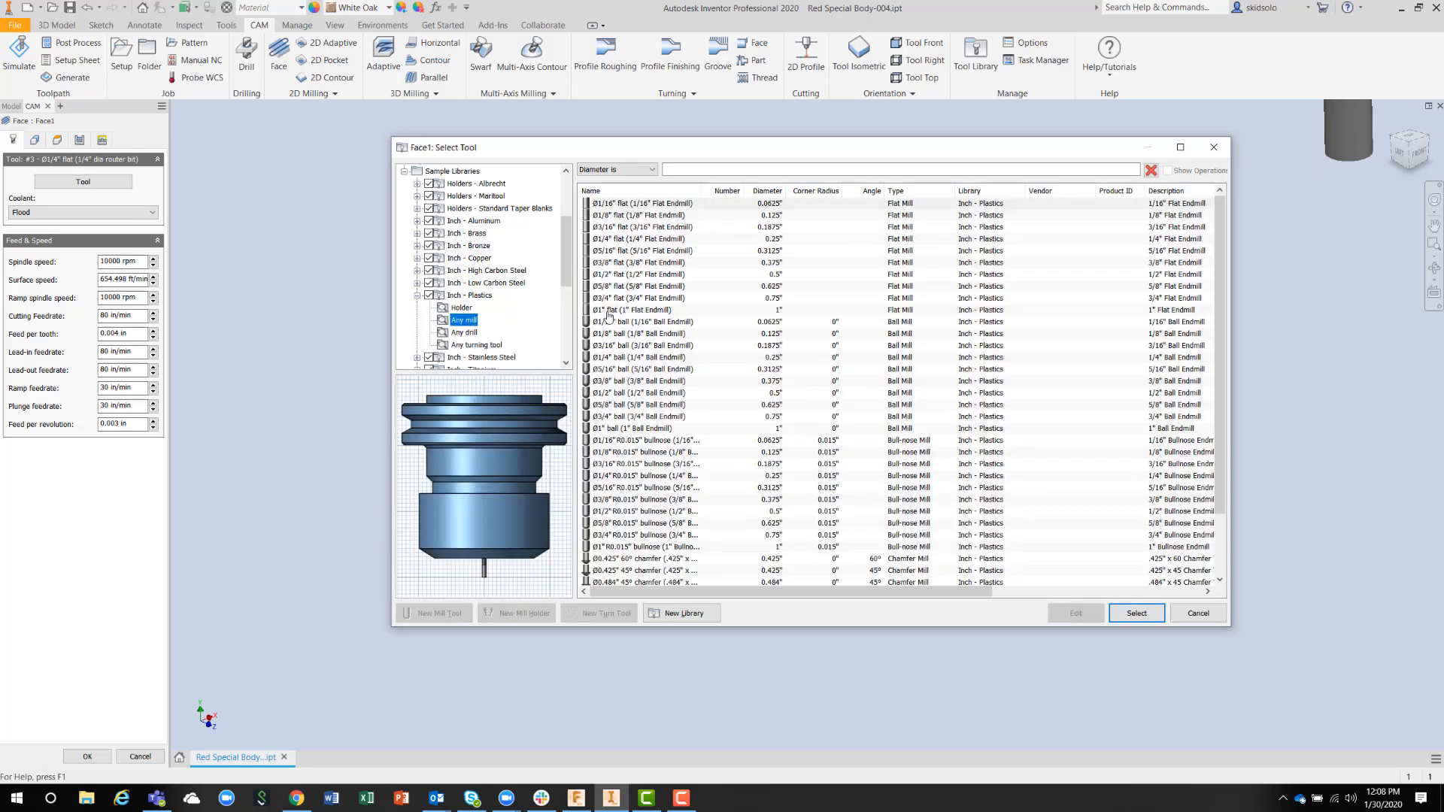
mouse_move(1010, 302)
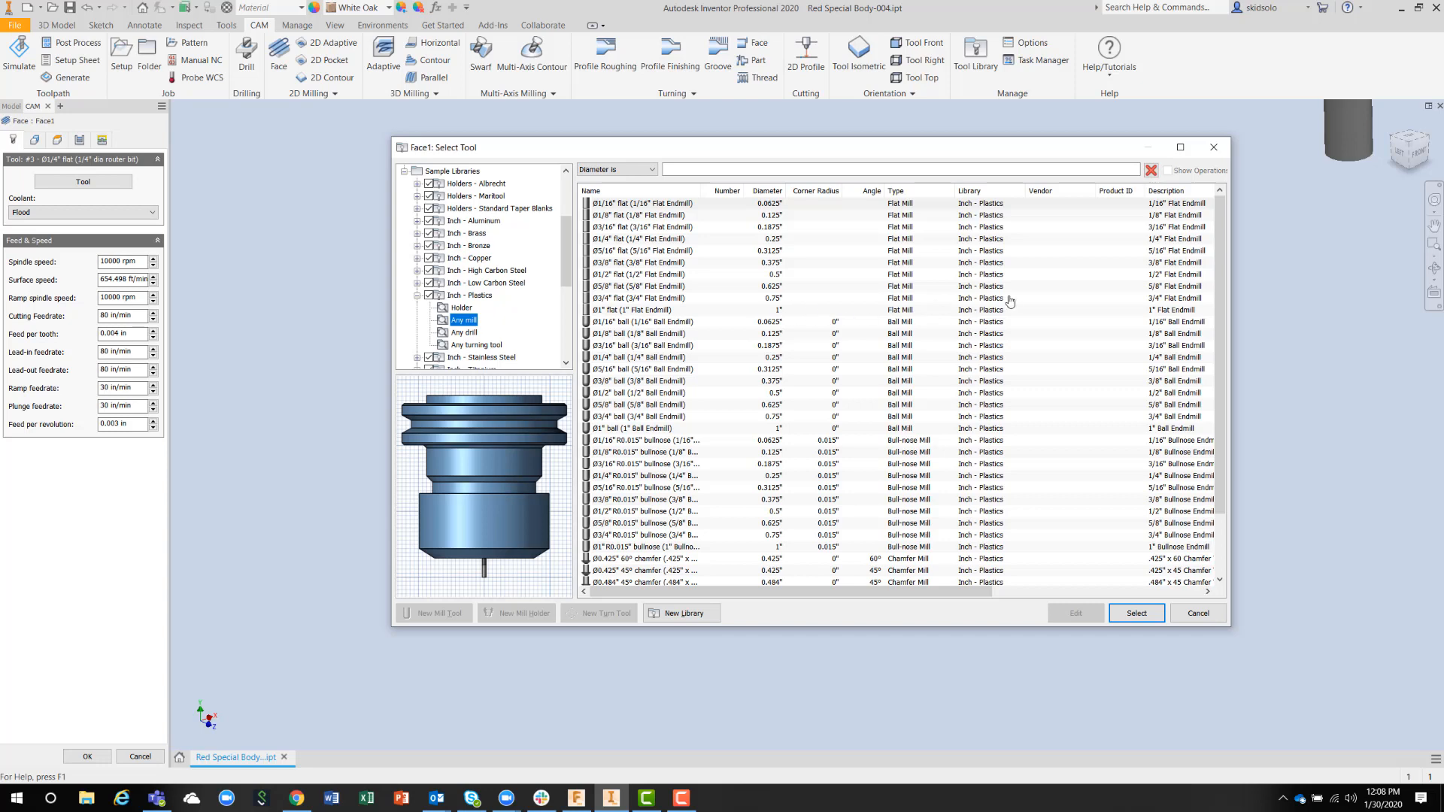
mouse_move(1149, 500)
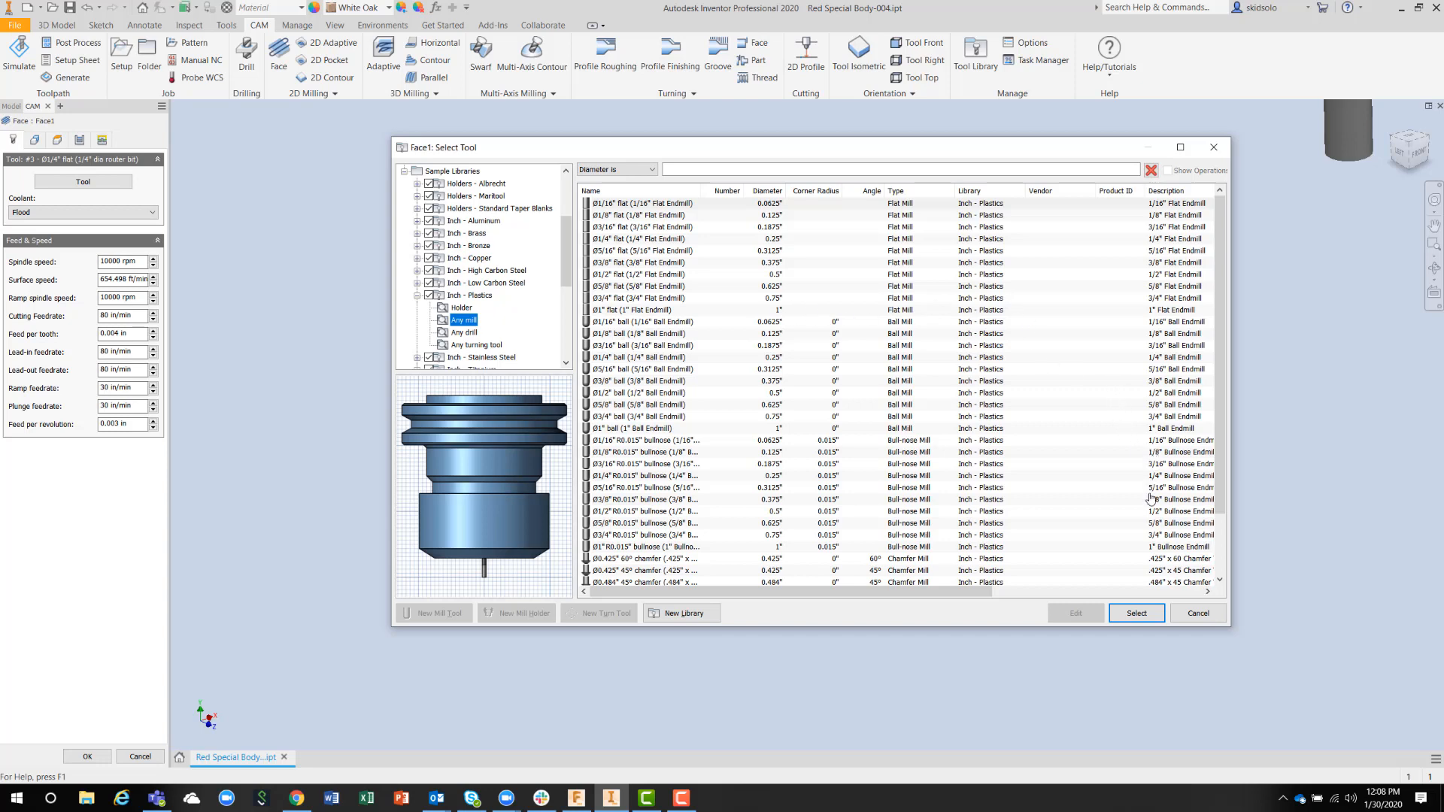